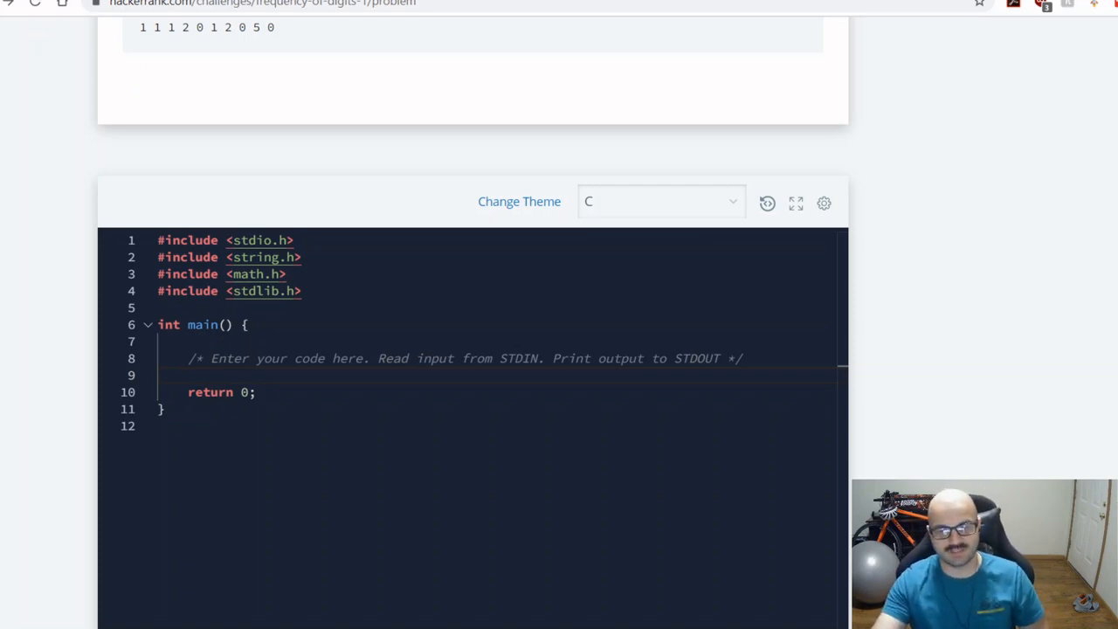
Scroll from the editor up to the Digit Frequency statement and its Sample Input 0.
scroll("up", 3)
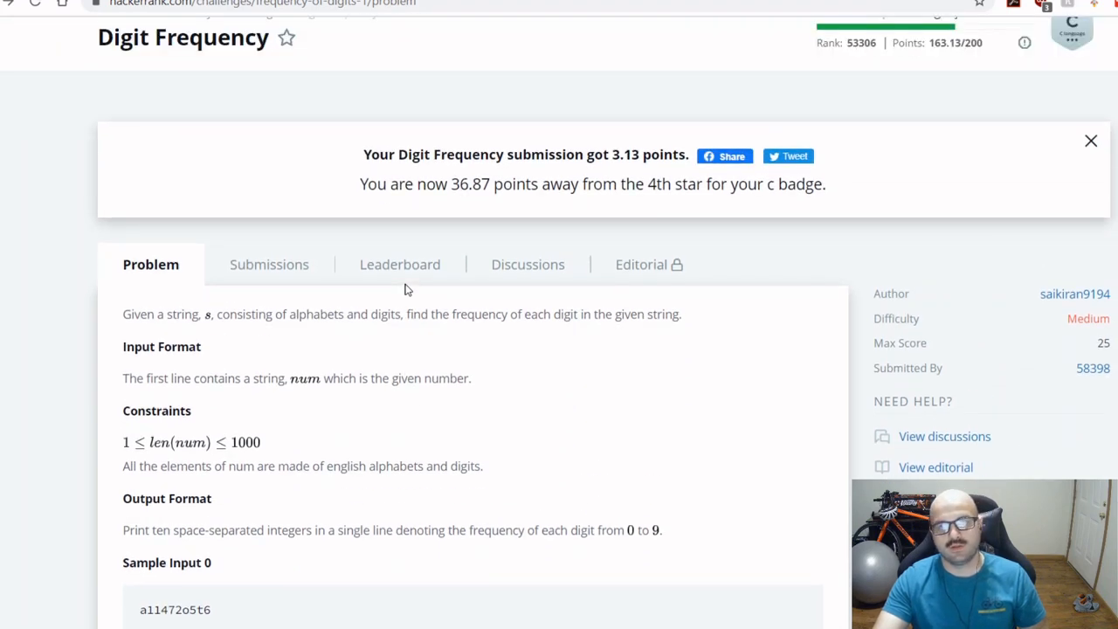
scroll("down", 3)
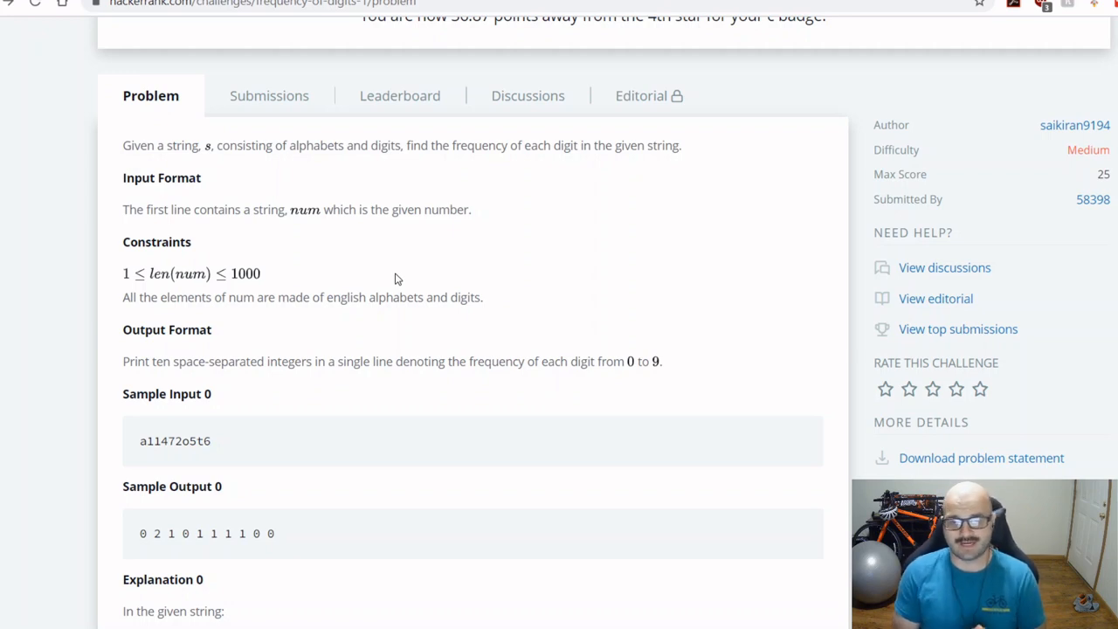
mouse_move(463, 280)
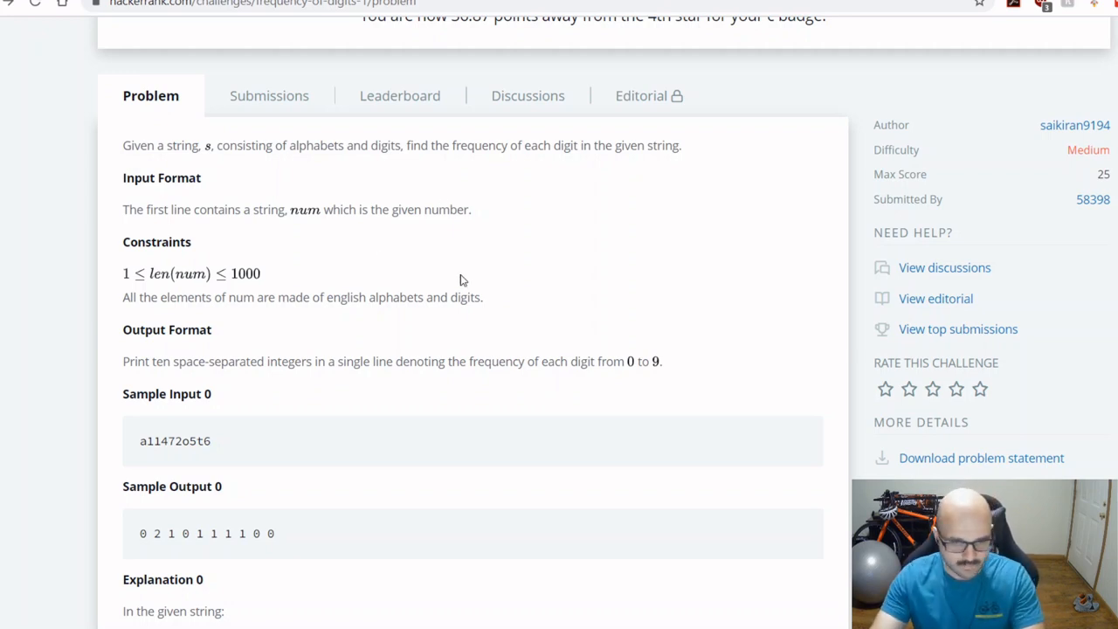
mouse_move(220, 441)
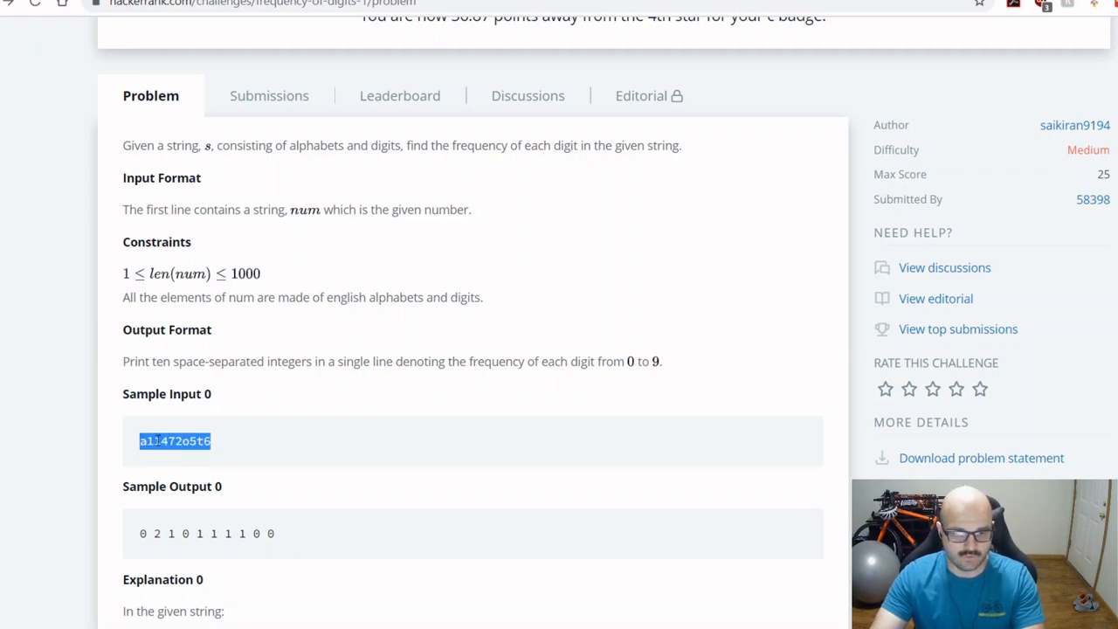
Review Sample Inputs 1 and 2, selecting a sample string, then return to the empty C editor.
scroll("down", 3)
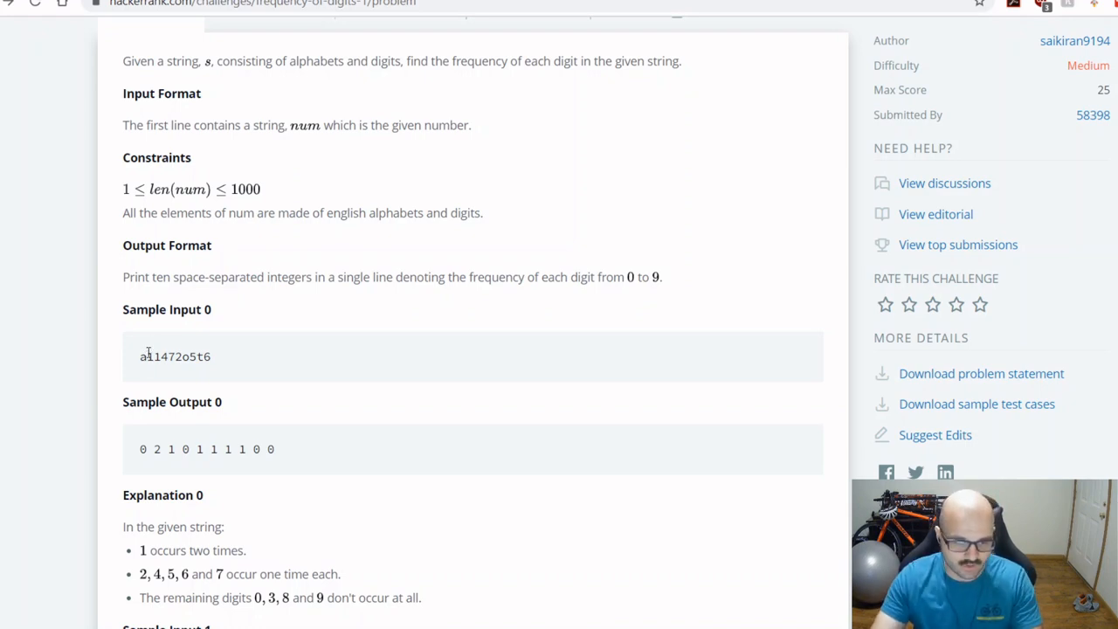
mouse_move(147, 444)
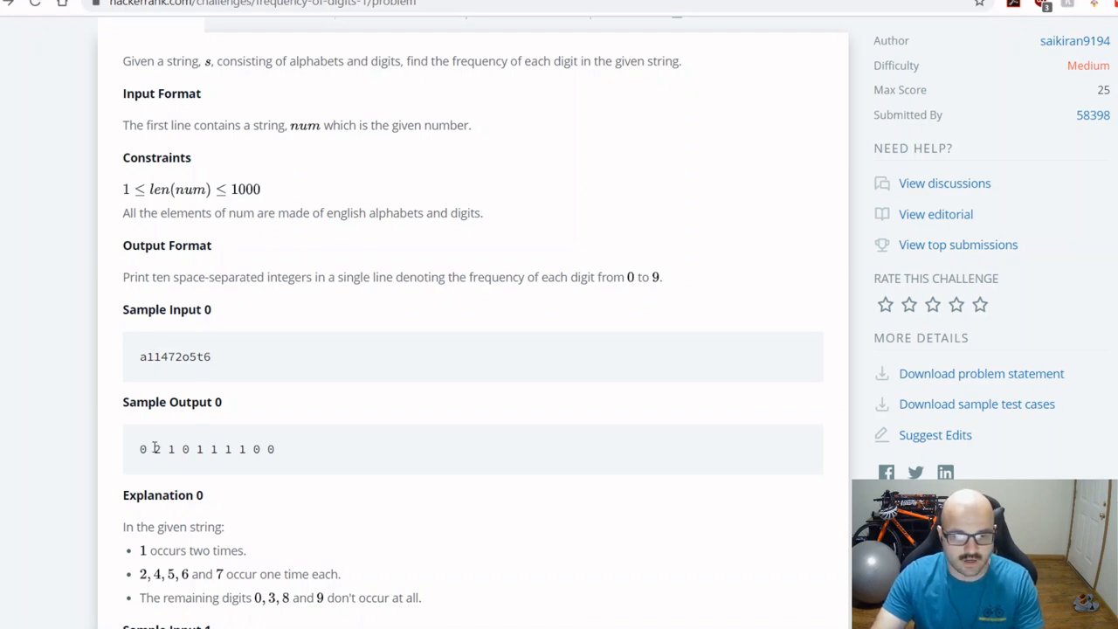
double_click(157, 449)
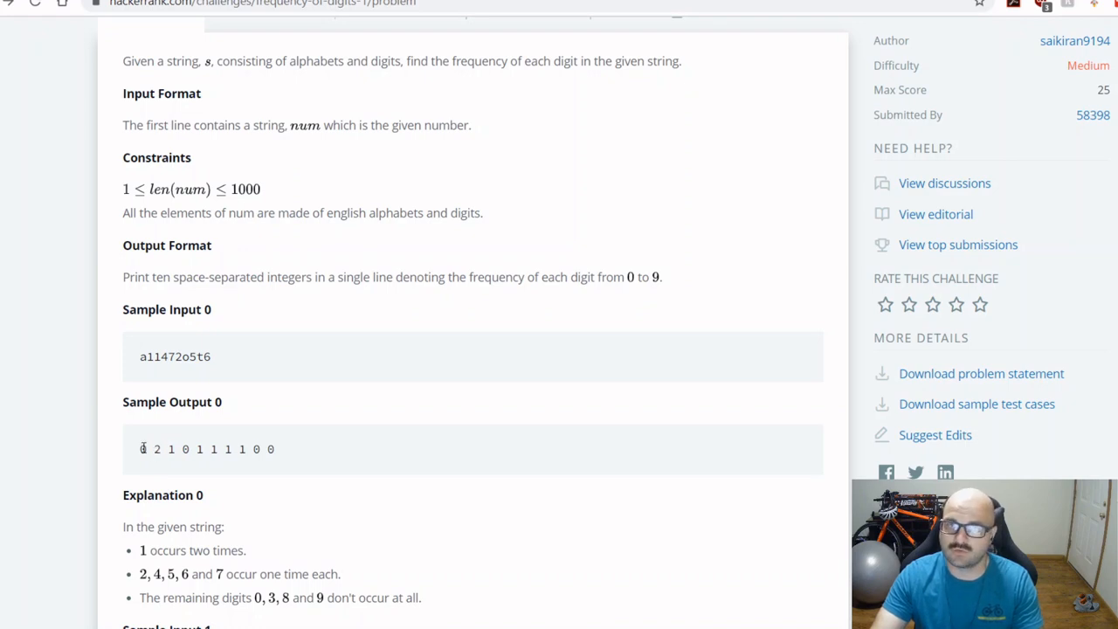
left_click_drag(150, 447, 248, 447)
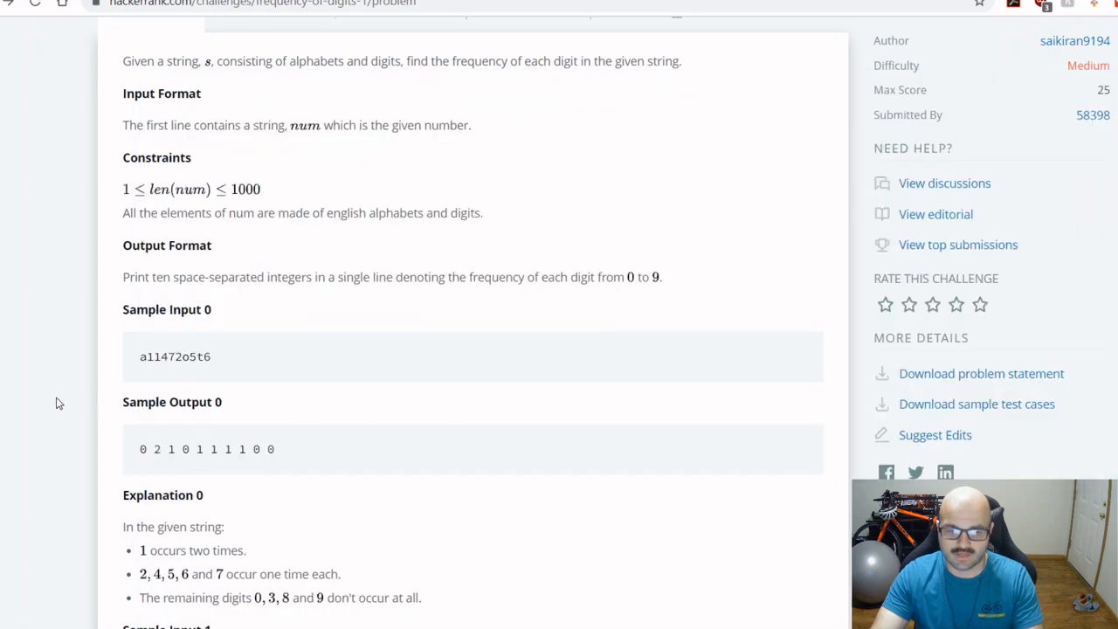
scroll("down", 3)
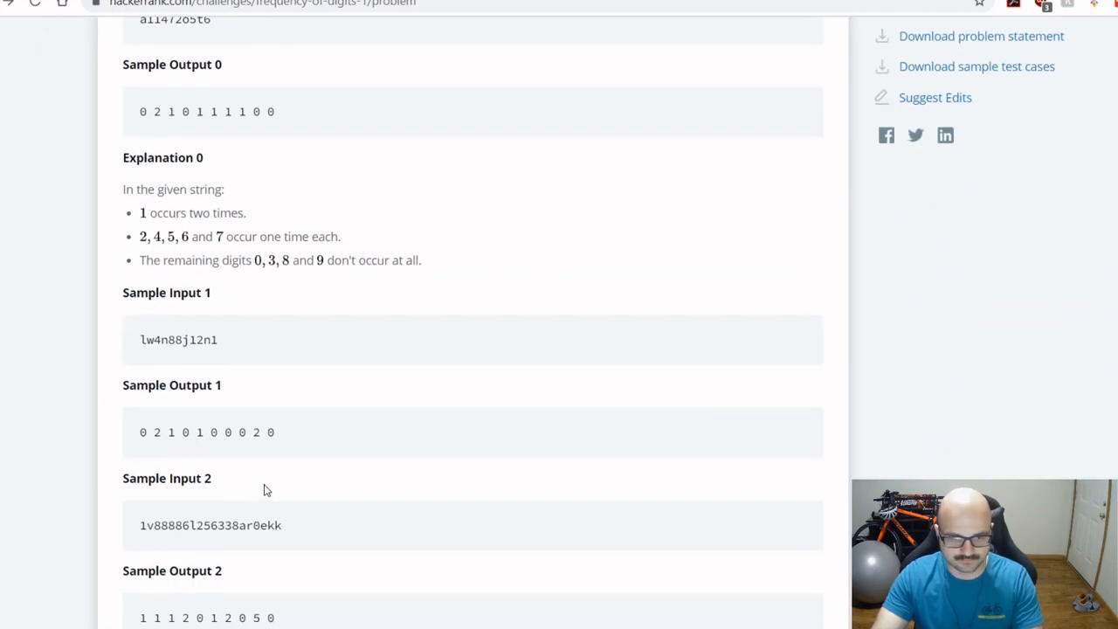
scroll("down", 3)
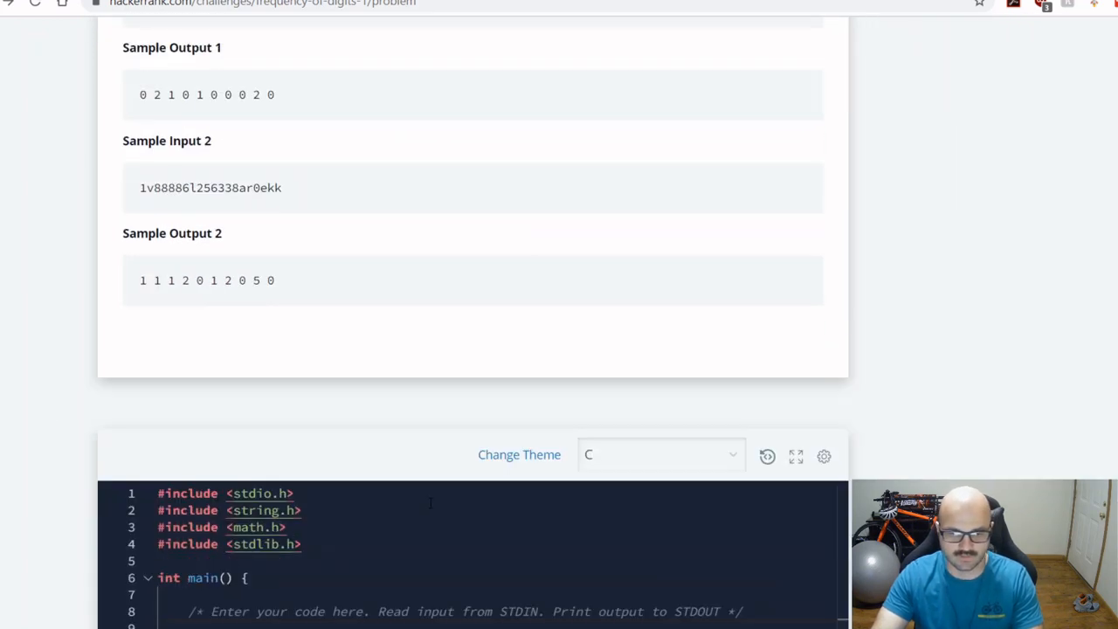
mouse_move(510, 421)
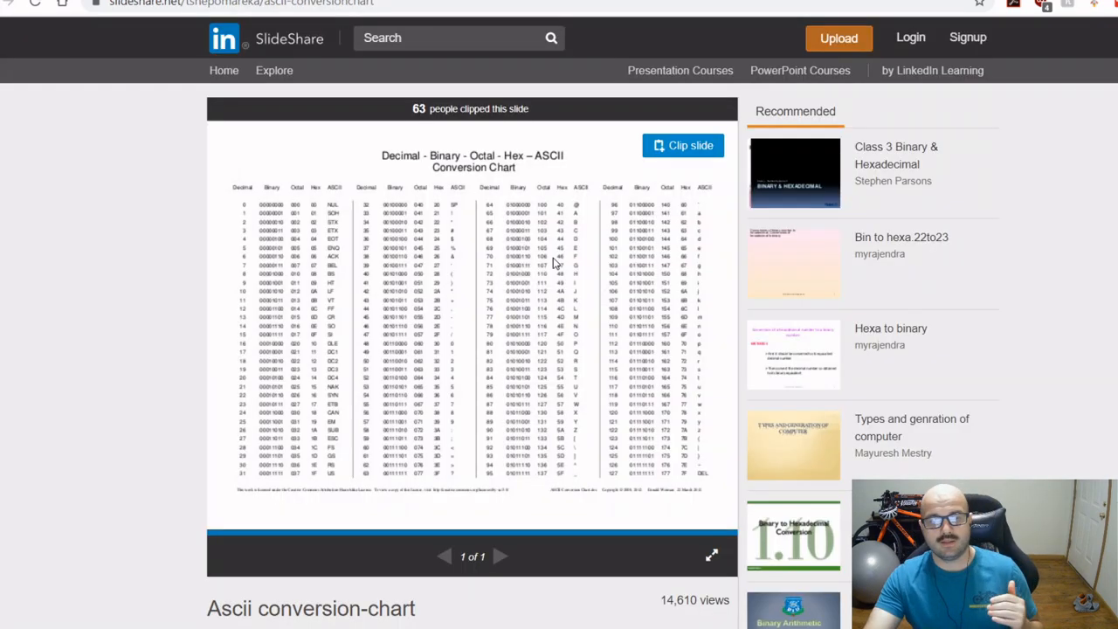
left_click(713, 555)
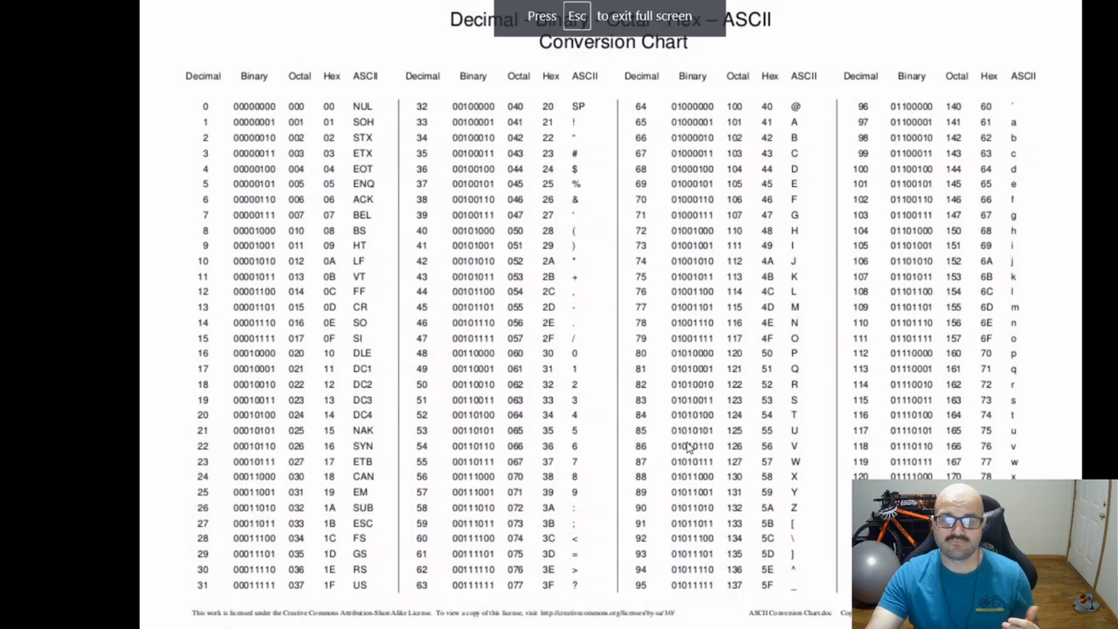
mouse_move(503, 339)
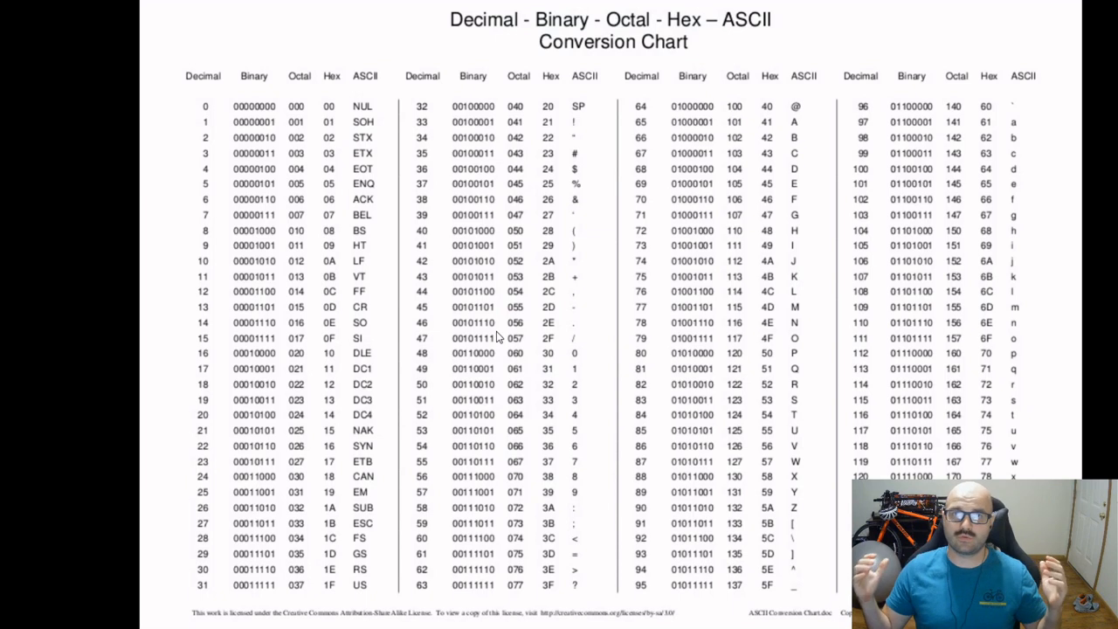
mouse_move(576, 360)
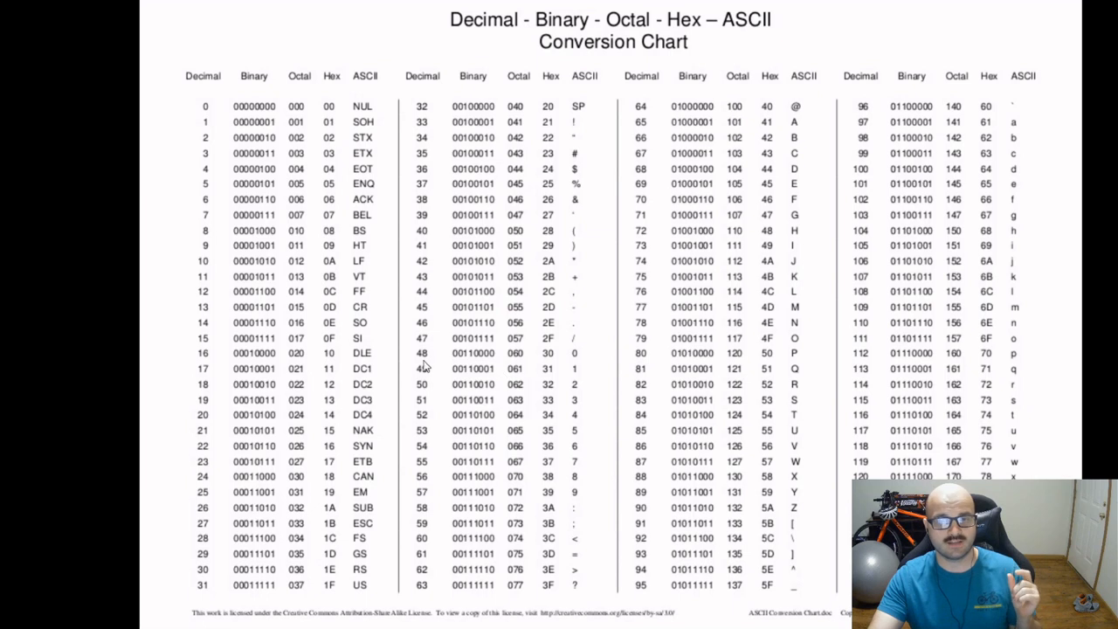
mouse_move(577, 358)
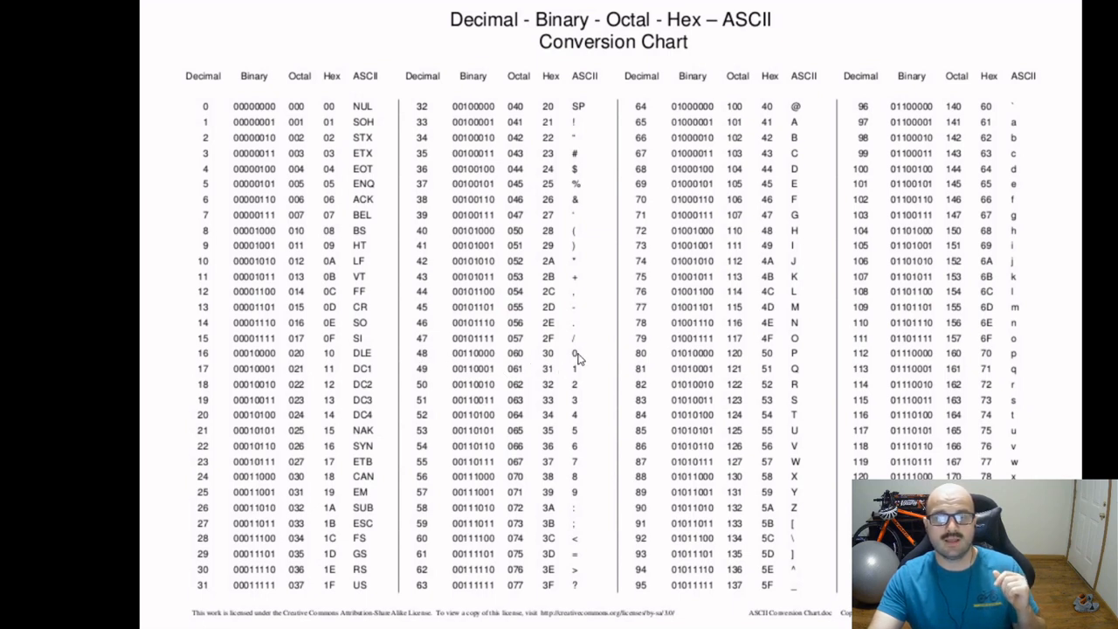
mouse_move(584, 491)
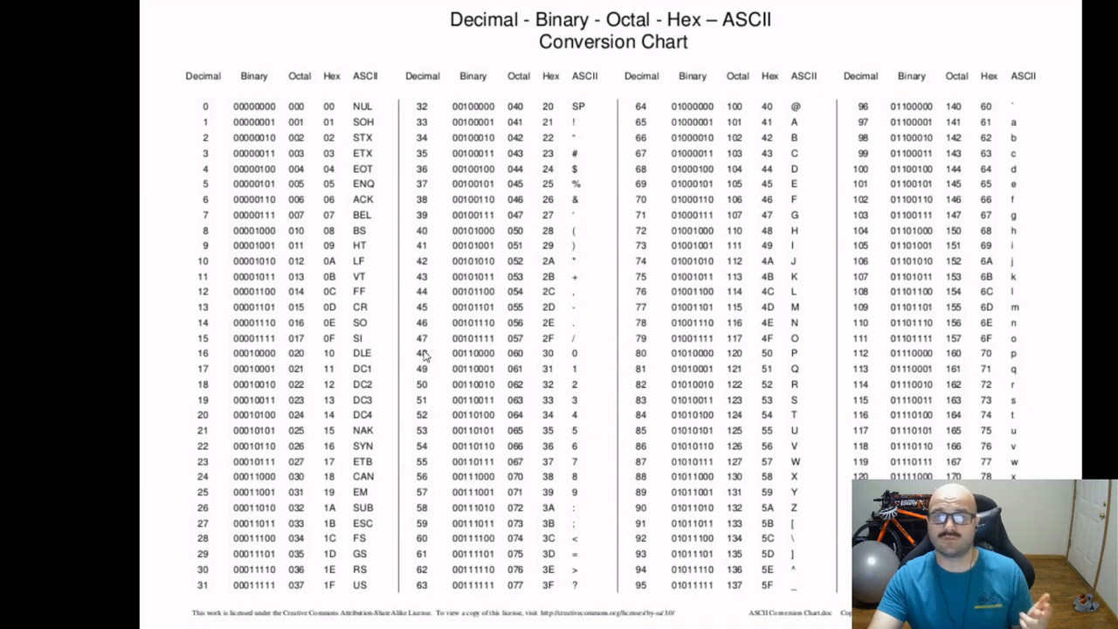
mouse_move(428, 499)
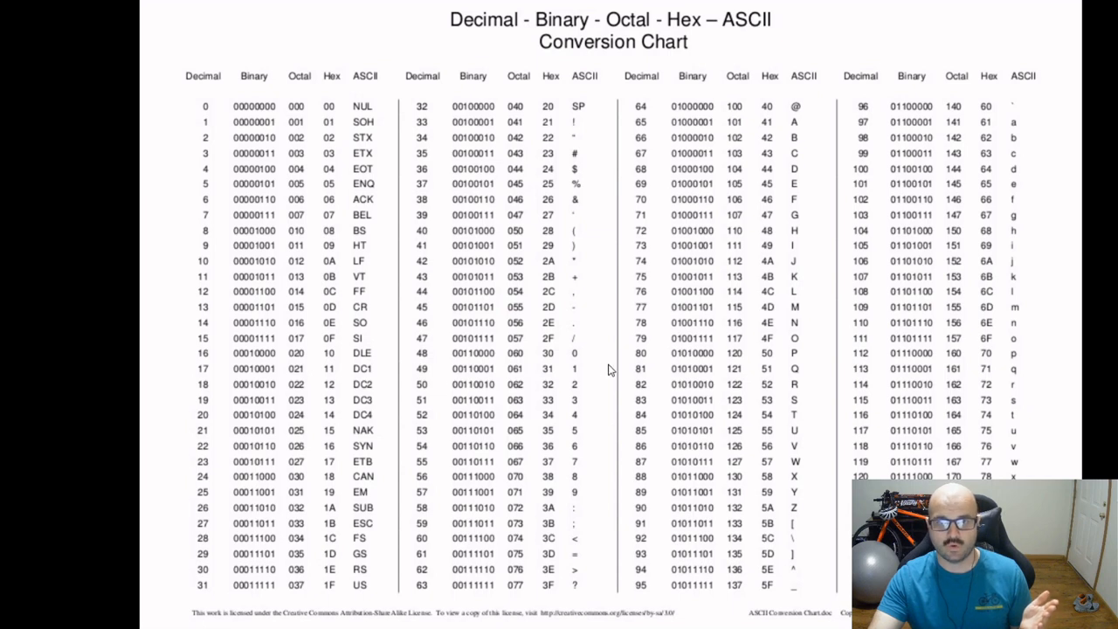
mouse_move(585, 364)
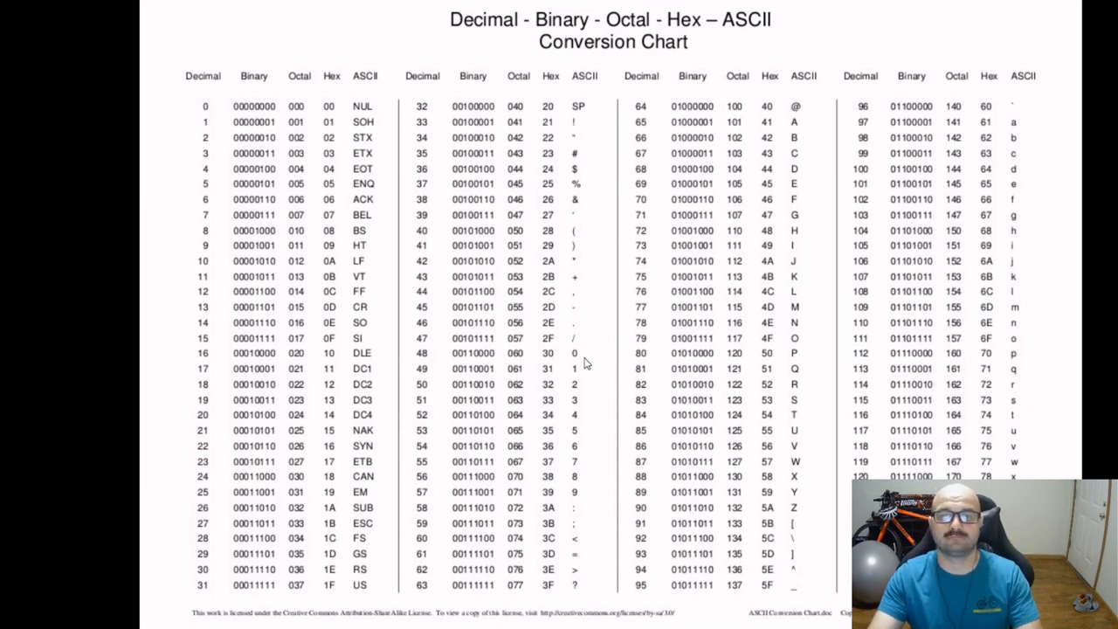
mouse_move(552, 269)
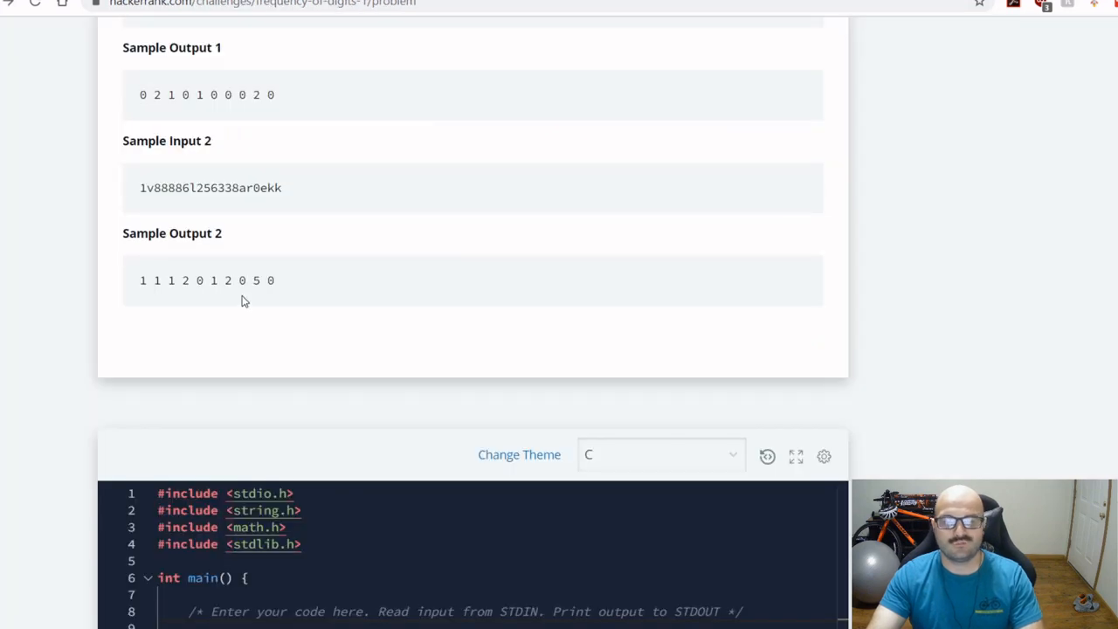
mouse_move(290, 342)
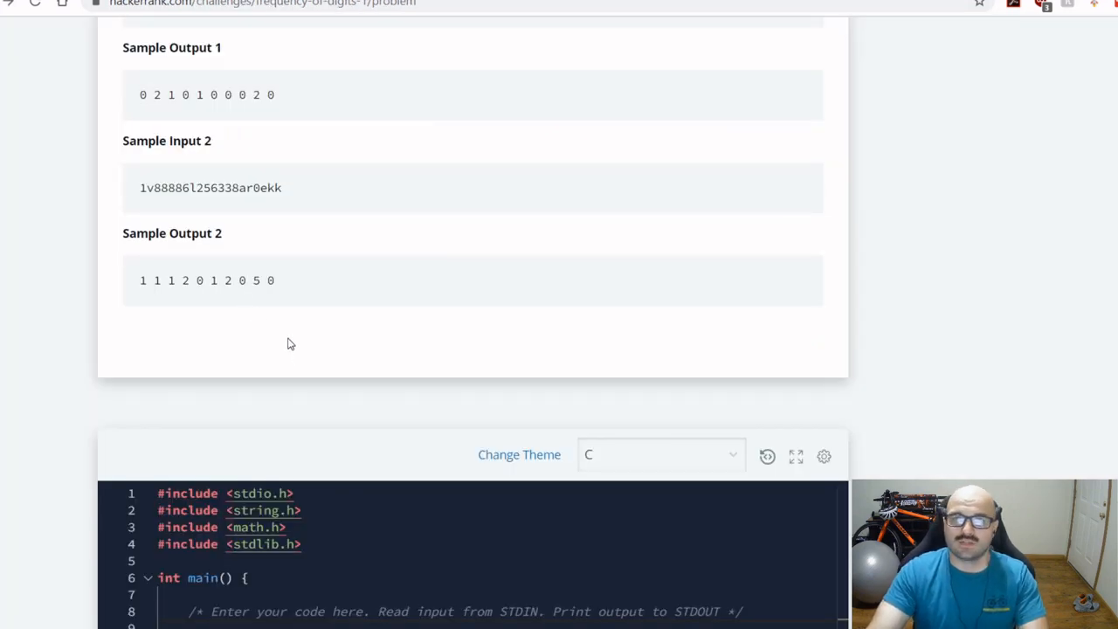
Declare 'char s;' at the start of main.
scroll("down", 3)
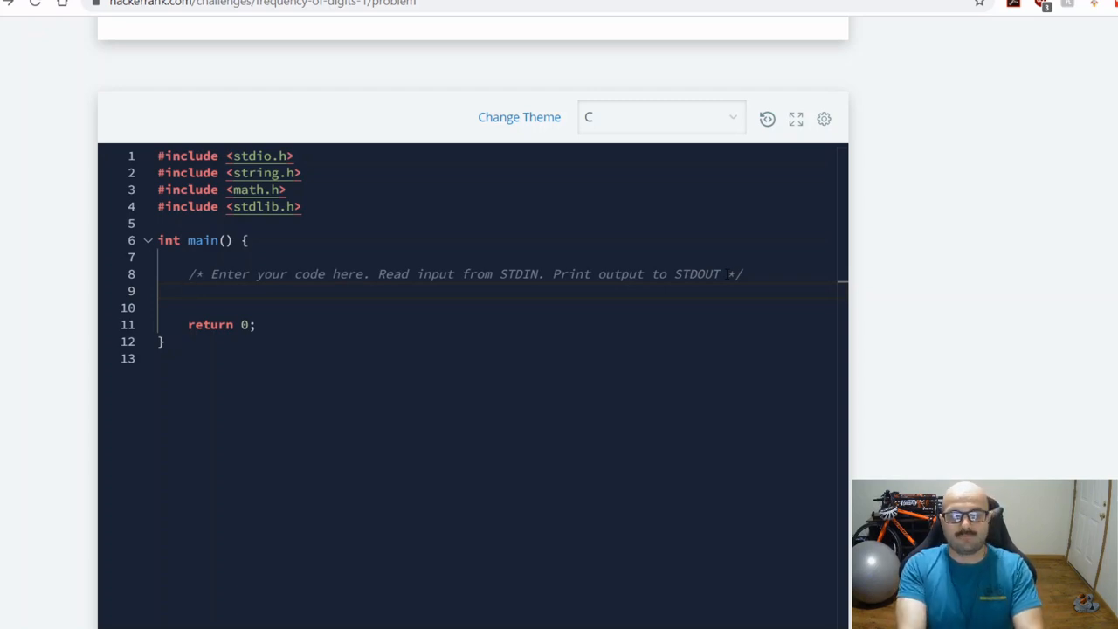
type("char")
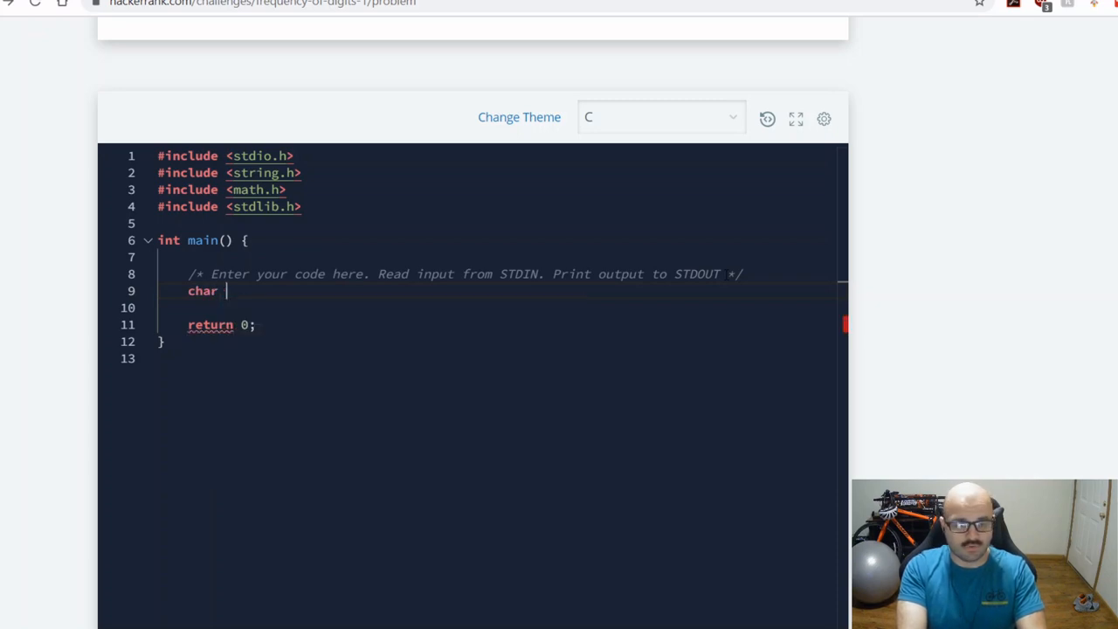
type("s")
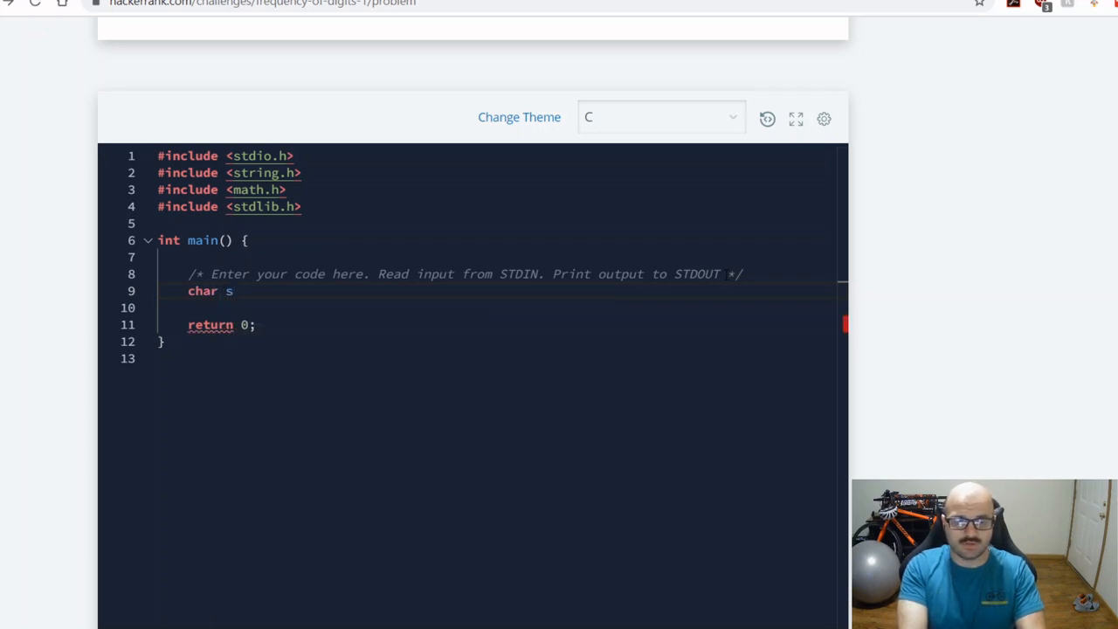
type(";")
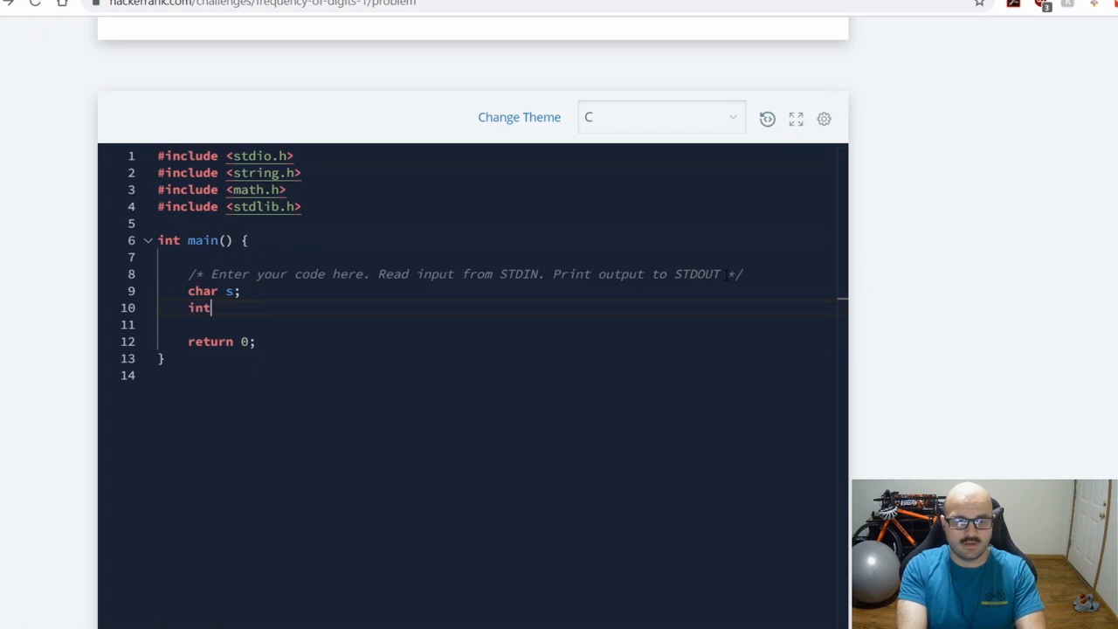
Declare 'int num[] = {0,0,0,0,0,0,0,0,0,0};' holding ten zero counts.
type("num")
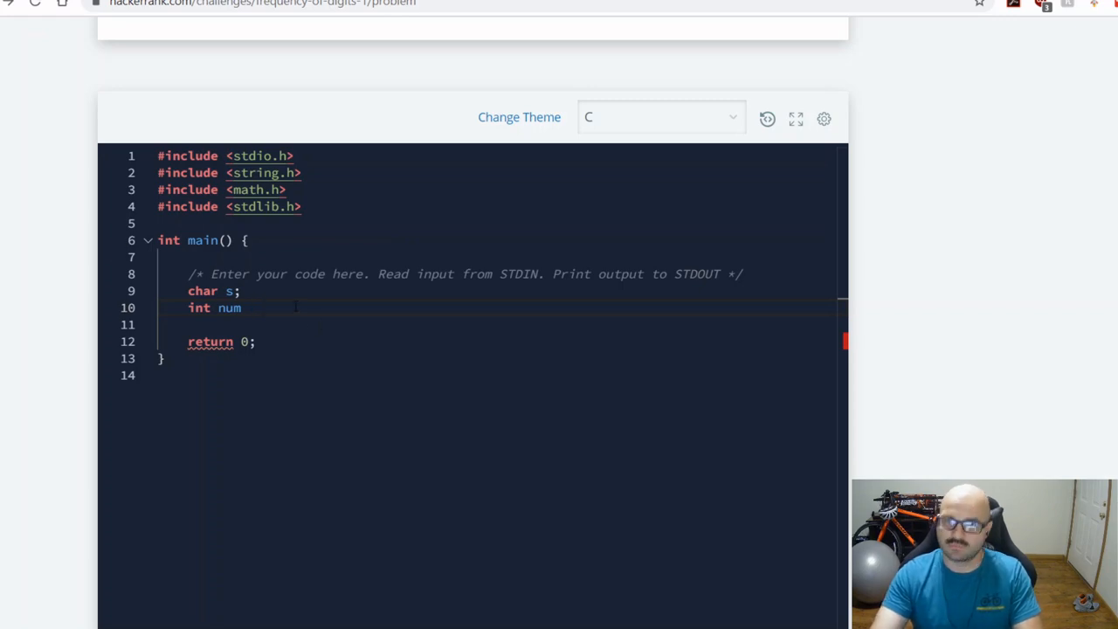
type("[")
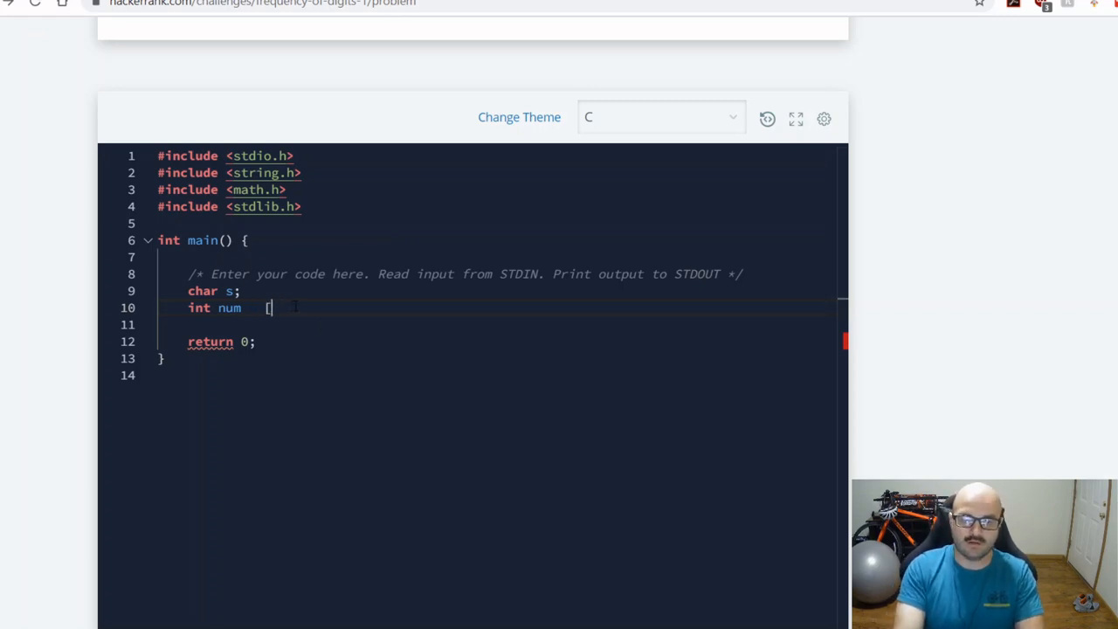
type("]")
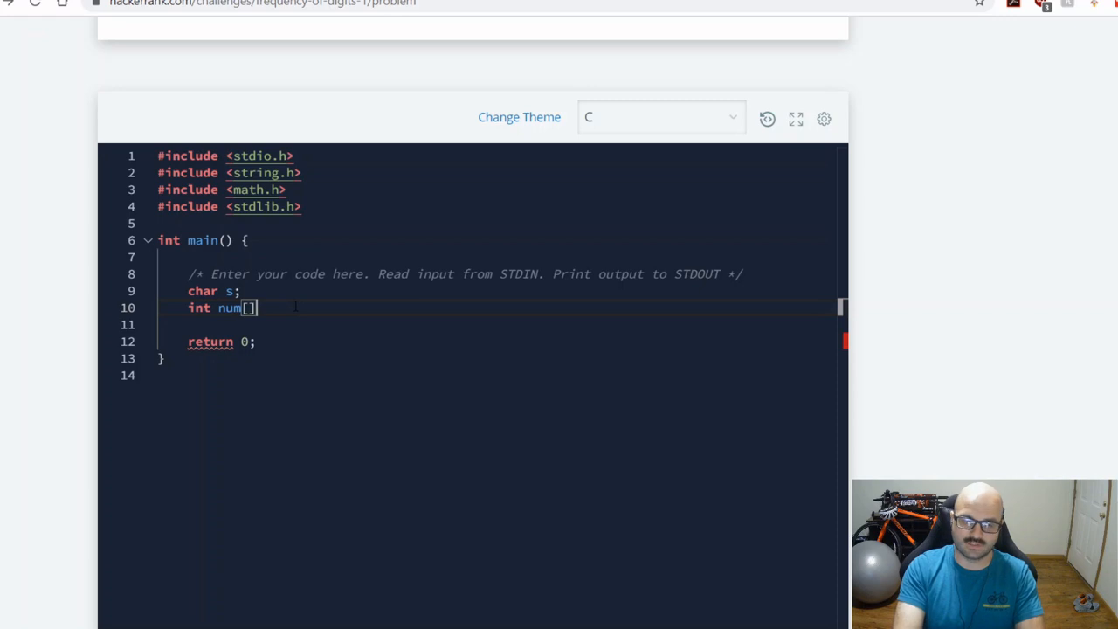
type("= {}")
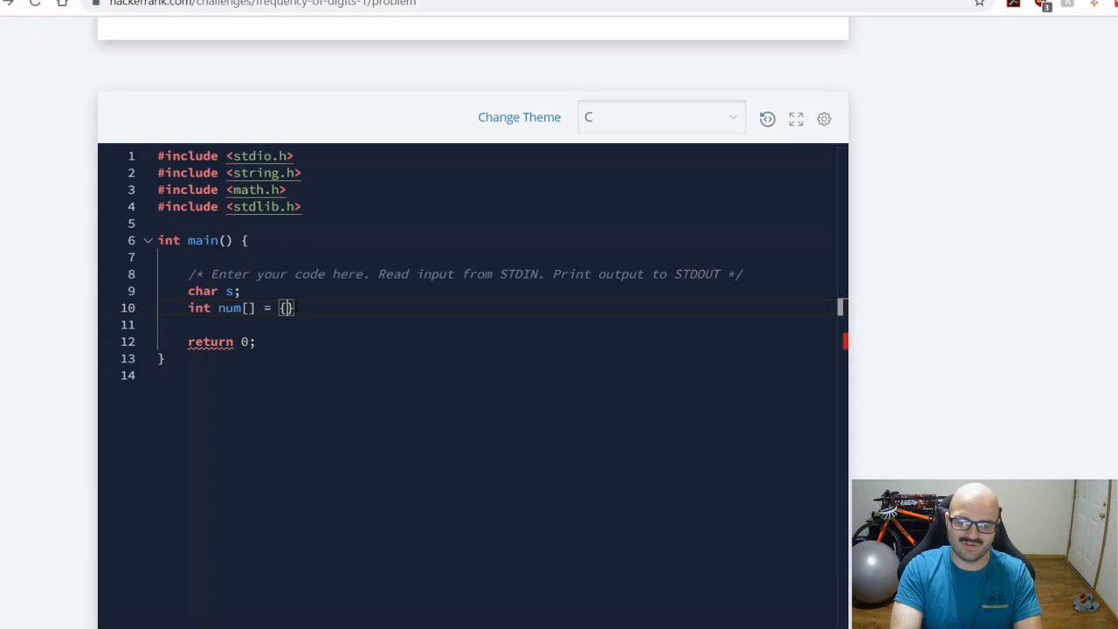
type("0,0,0")
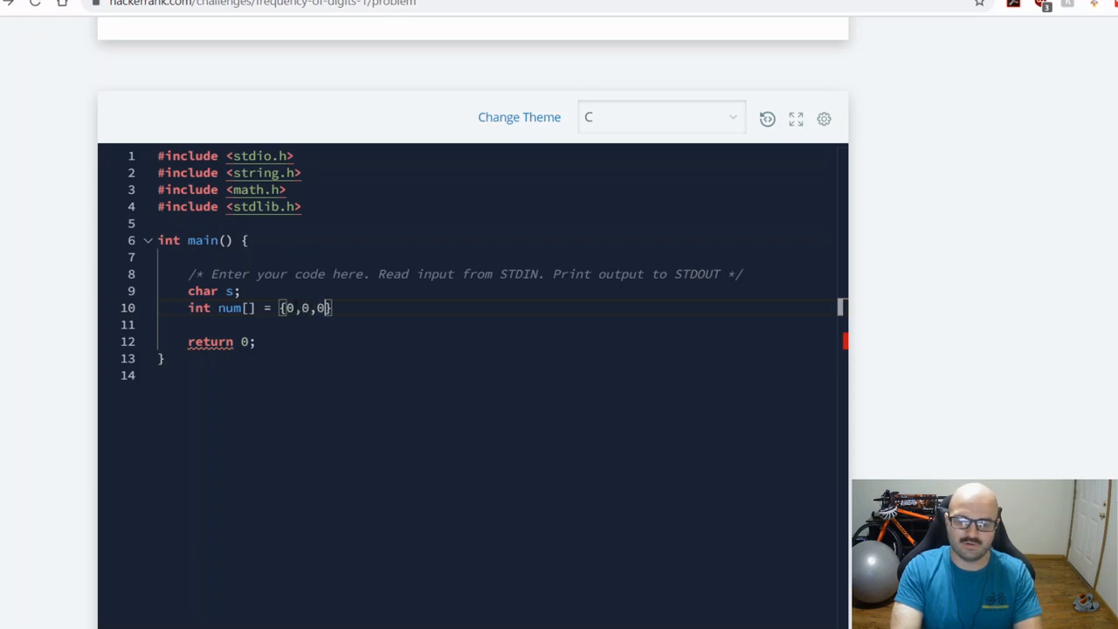
type("0,0,0,0,0,0,")
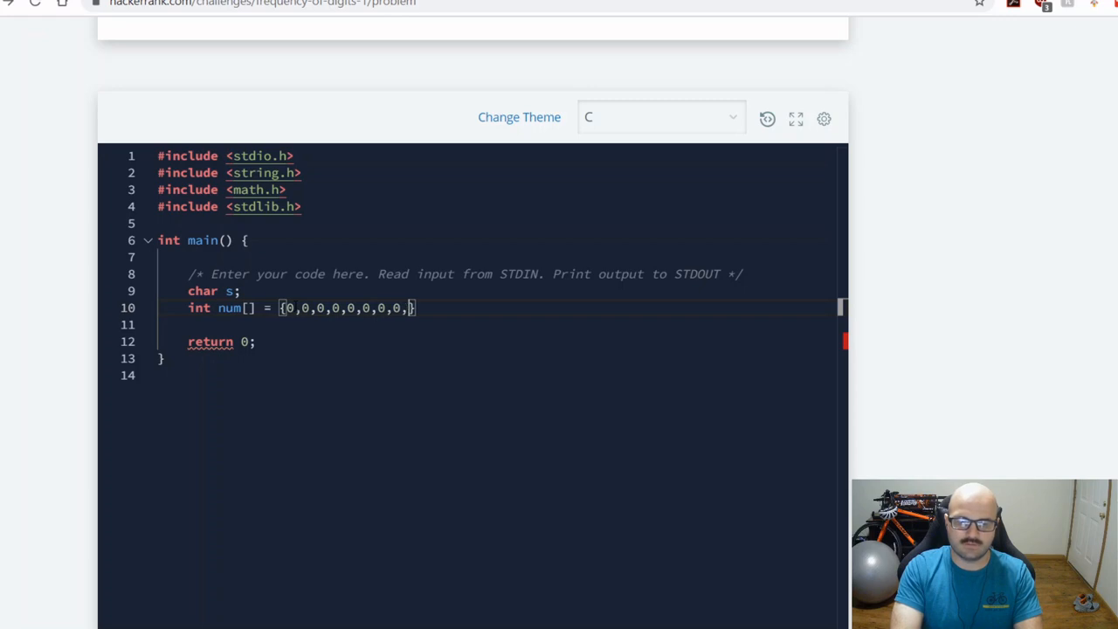
type("0,0")
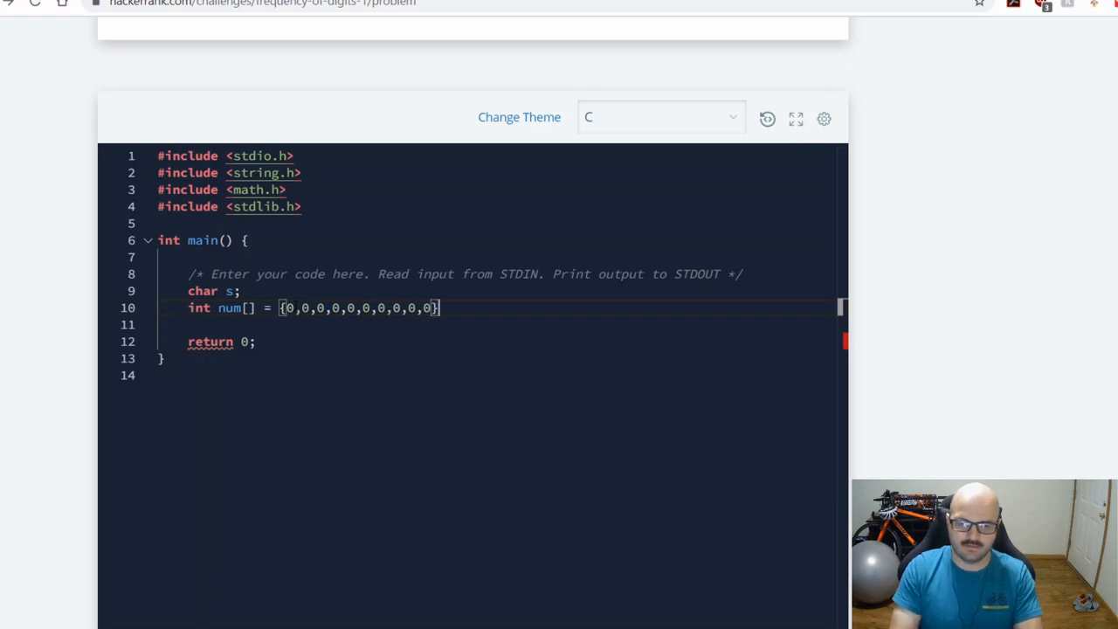
type(";")
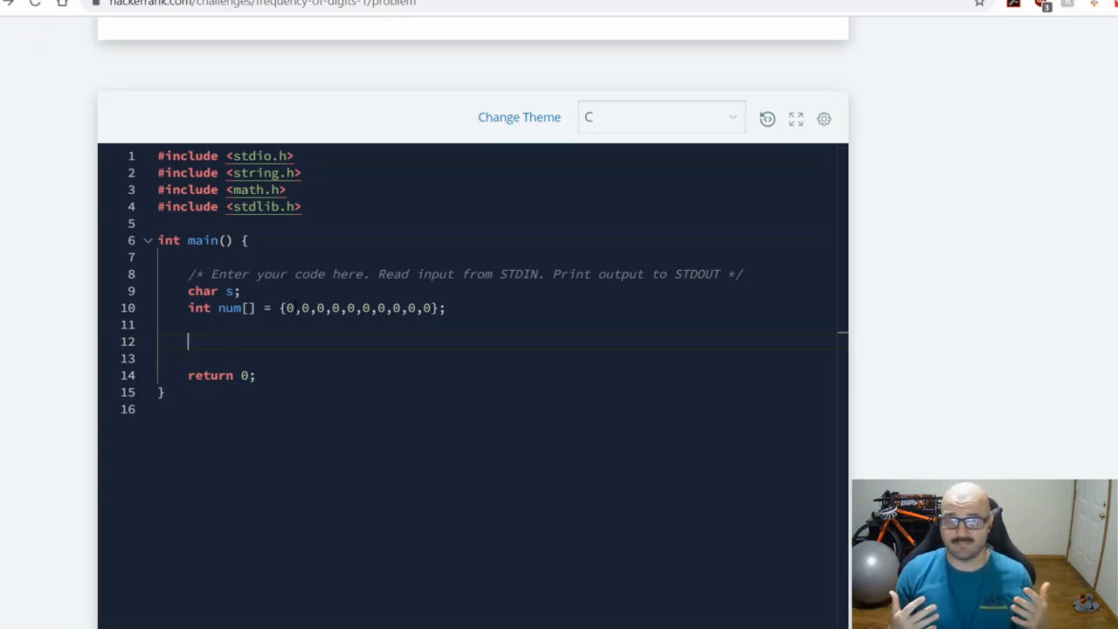
Start a 'while()' loop below the num array declaration.
type("whi")
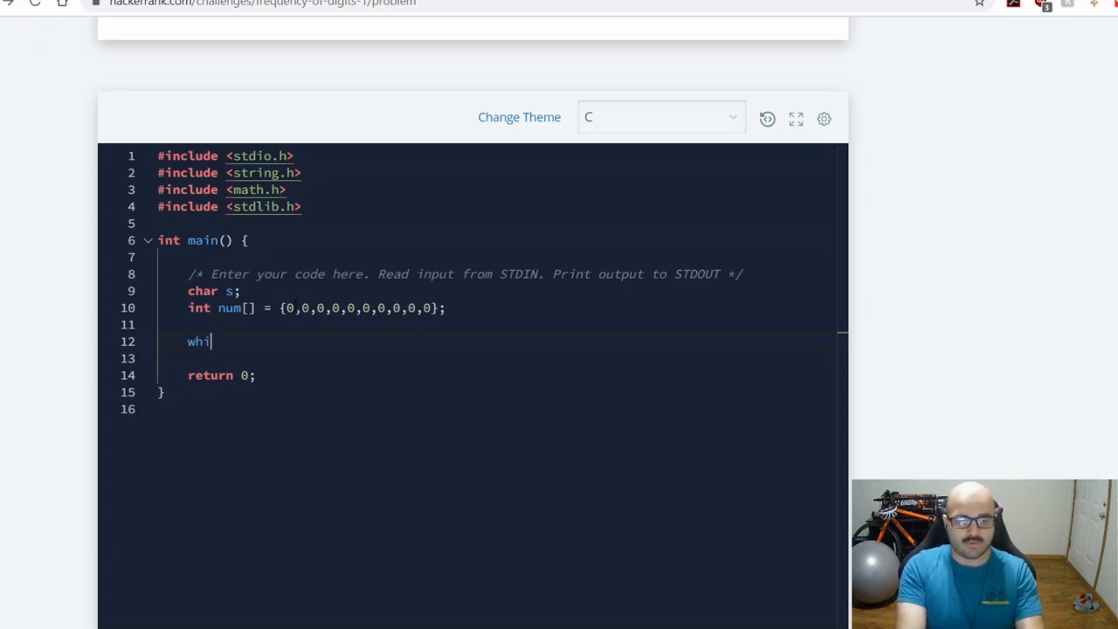
type("le()")
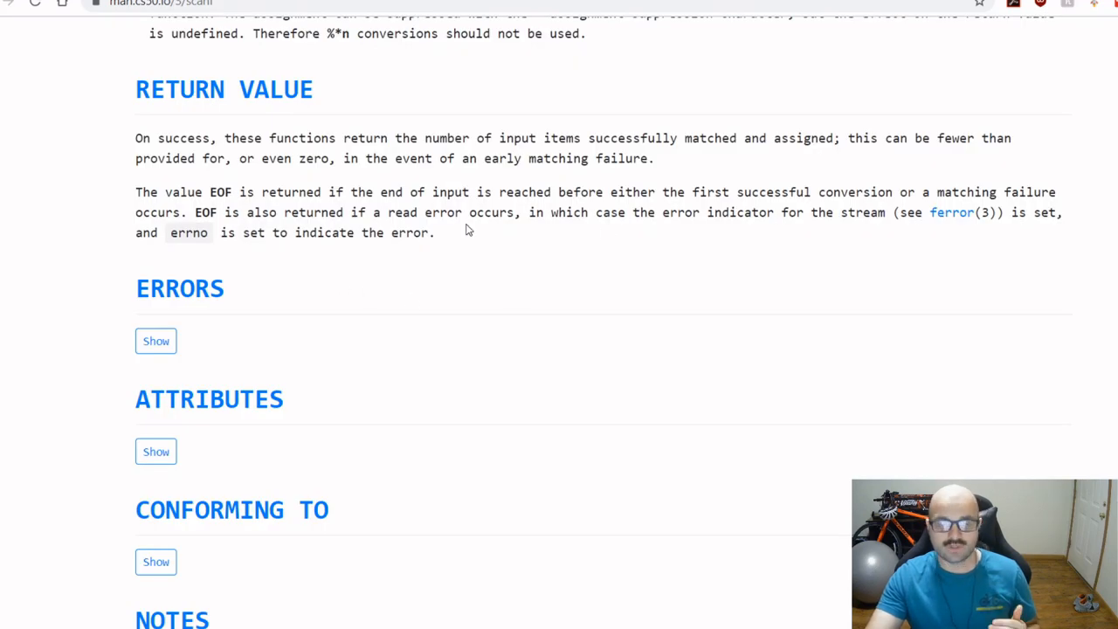
Select the scanf RETURN VALUE text describing the count returned on success.
left_click_drag(343, 138, 654, 157)
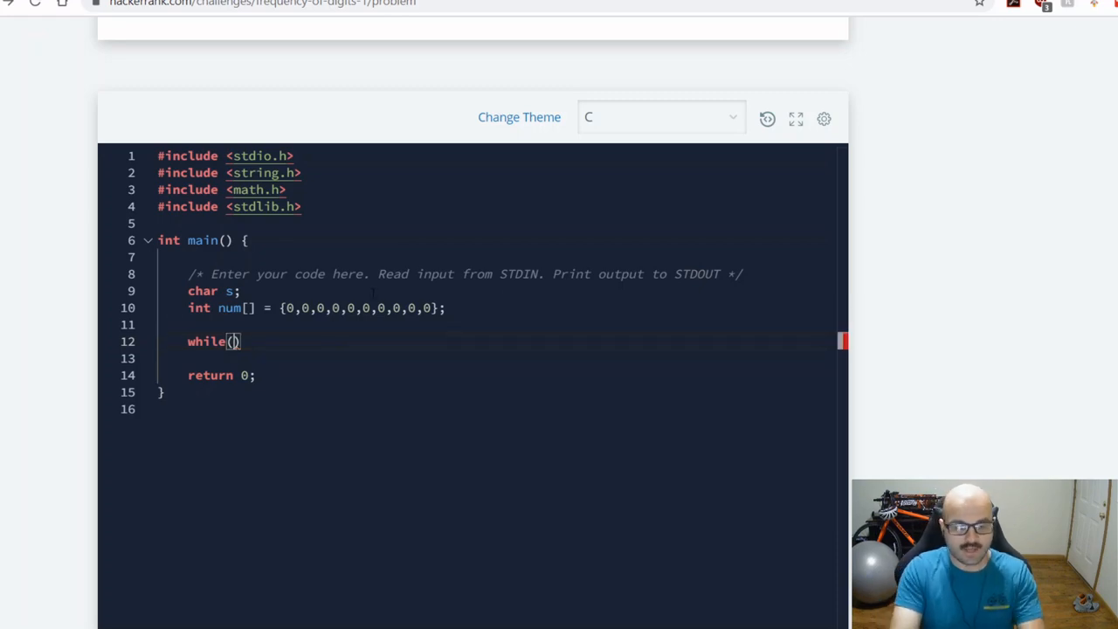
Make the loop condition 'scanf("%c", &s)==1' and open its body brace.
type("scanf(\"\")")
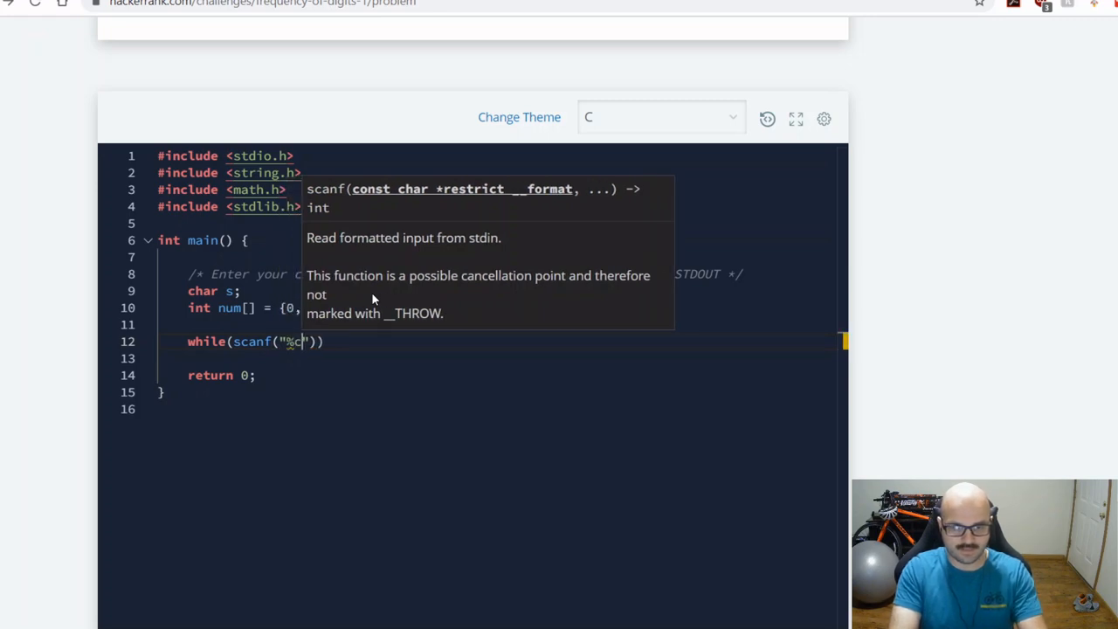
type(",")
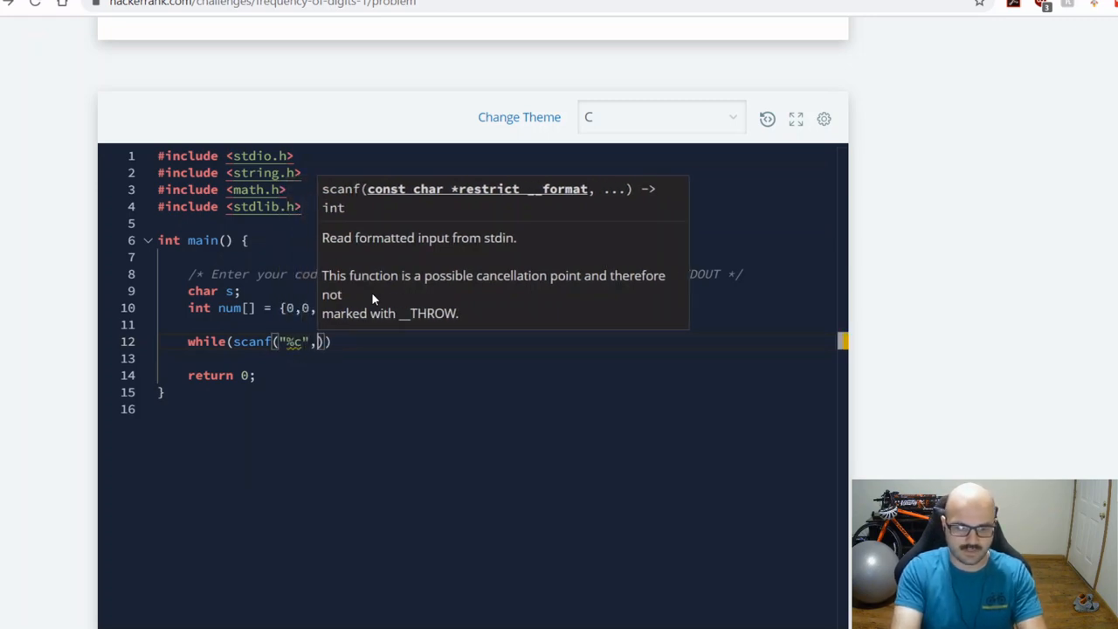
type("&s)")
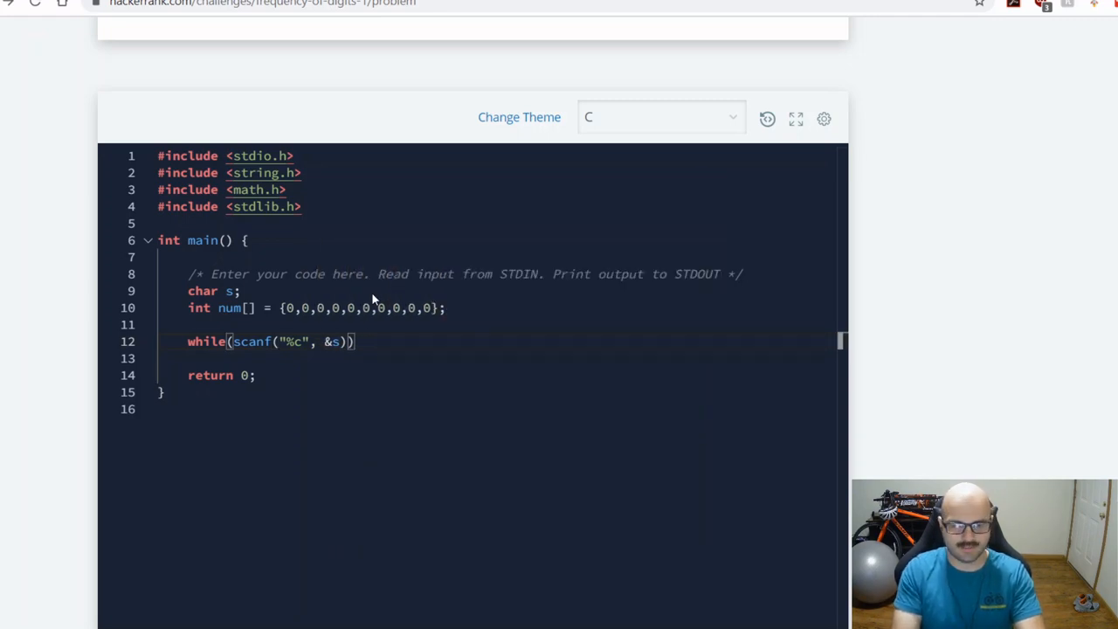
key("Backspace")
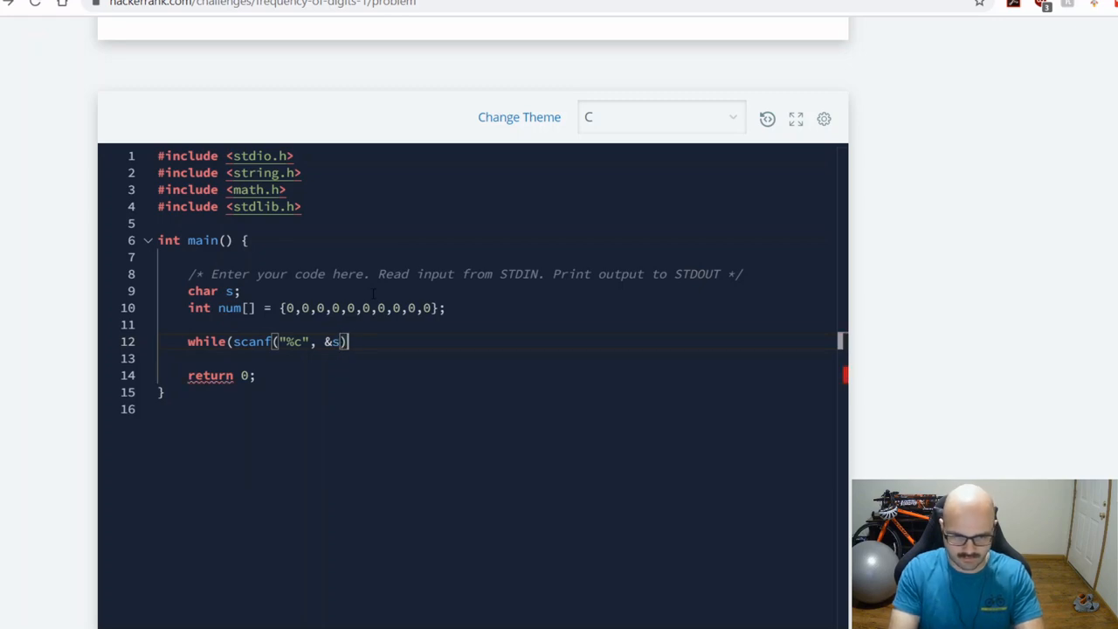
type("==1)")
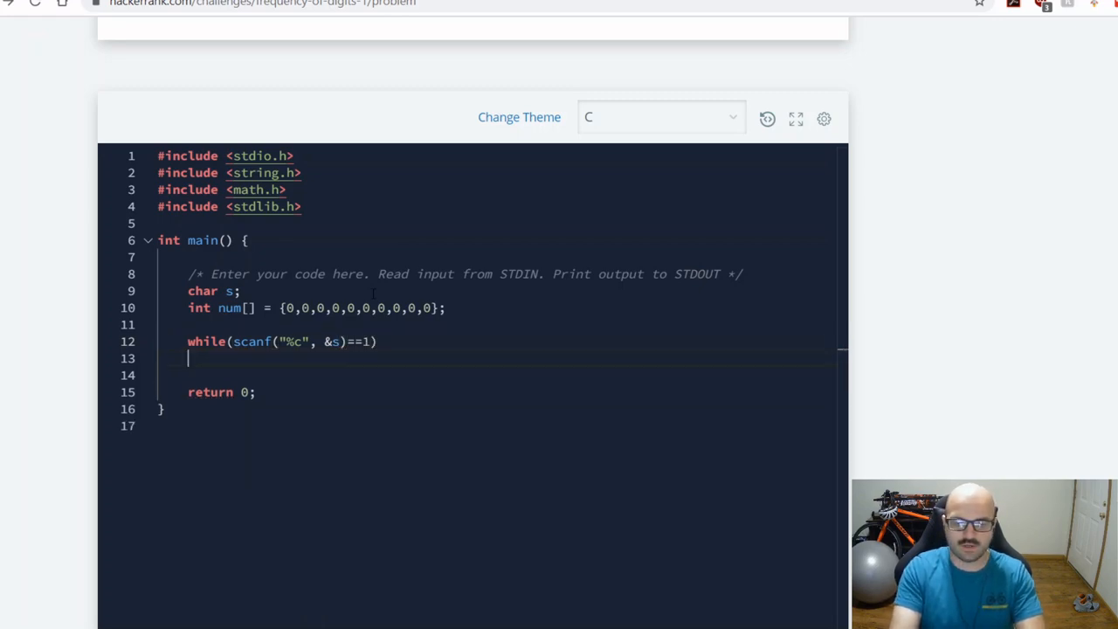
type("{")
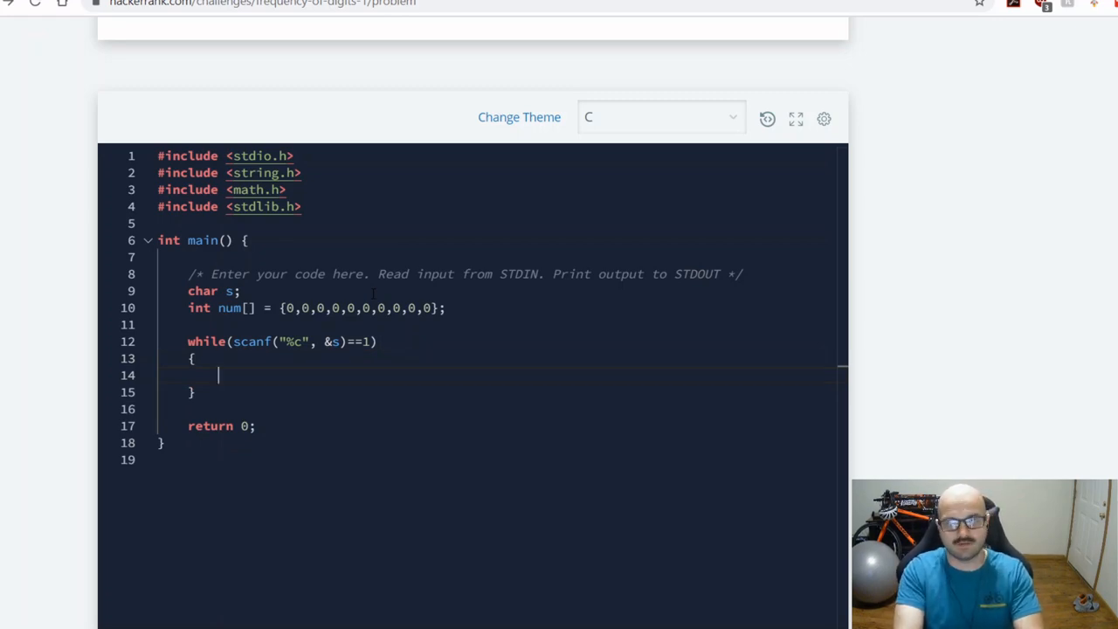
Inside the loop, test 'if(s>='0' && s<='9')' for a digit character.
type("if()")
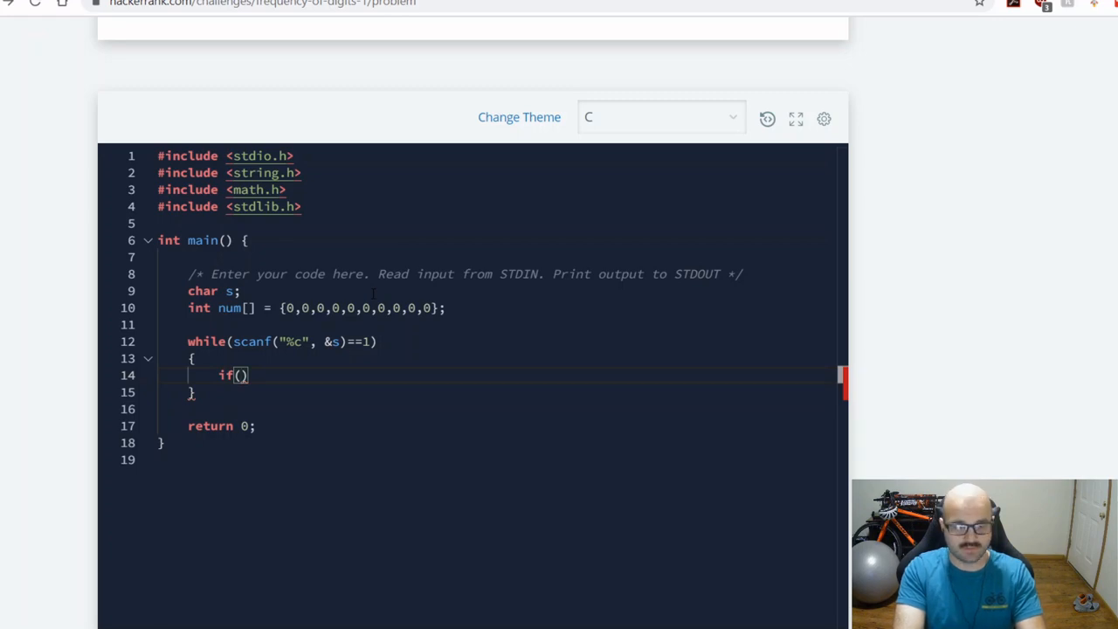
type("s")
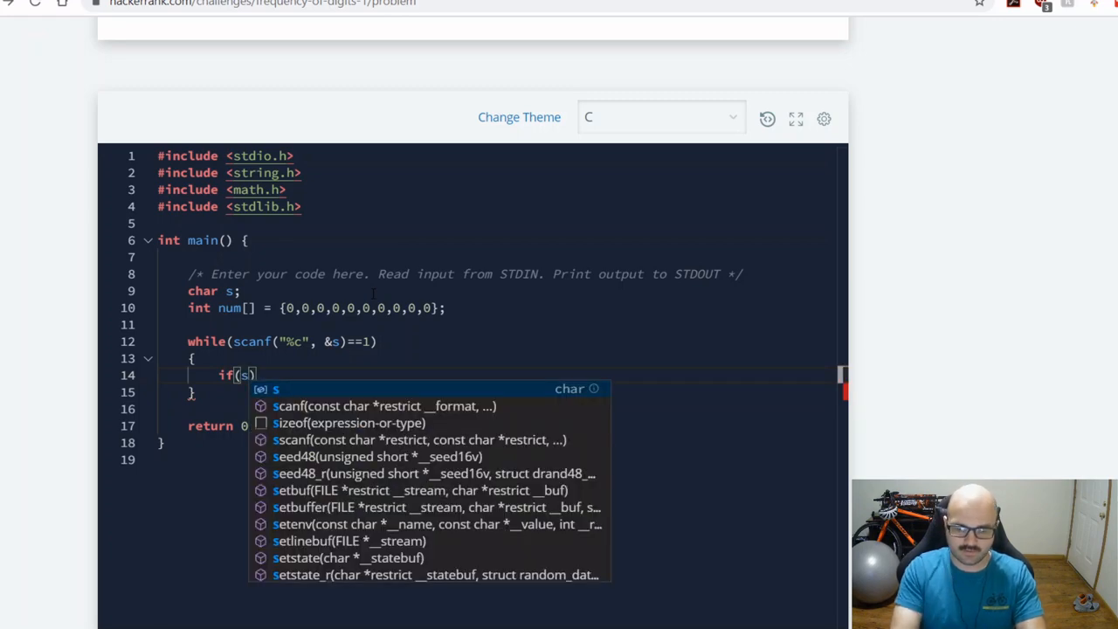
type(">=")
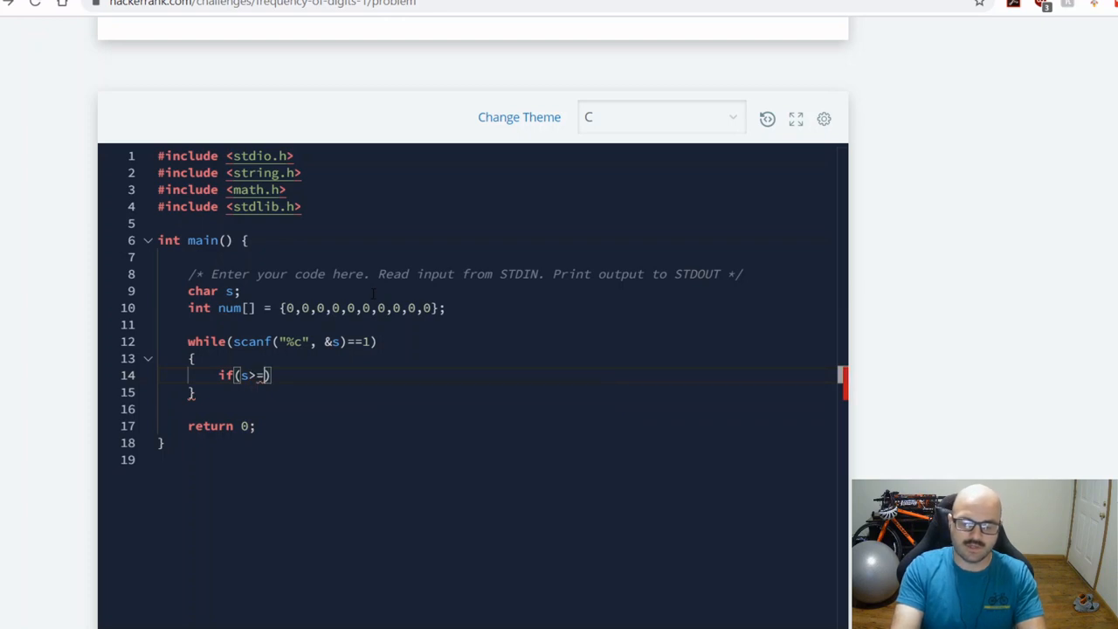
type("'0'")
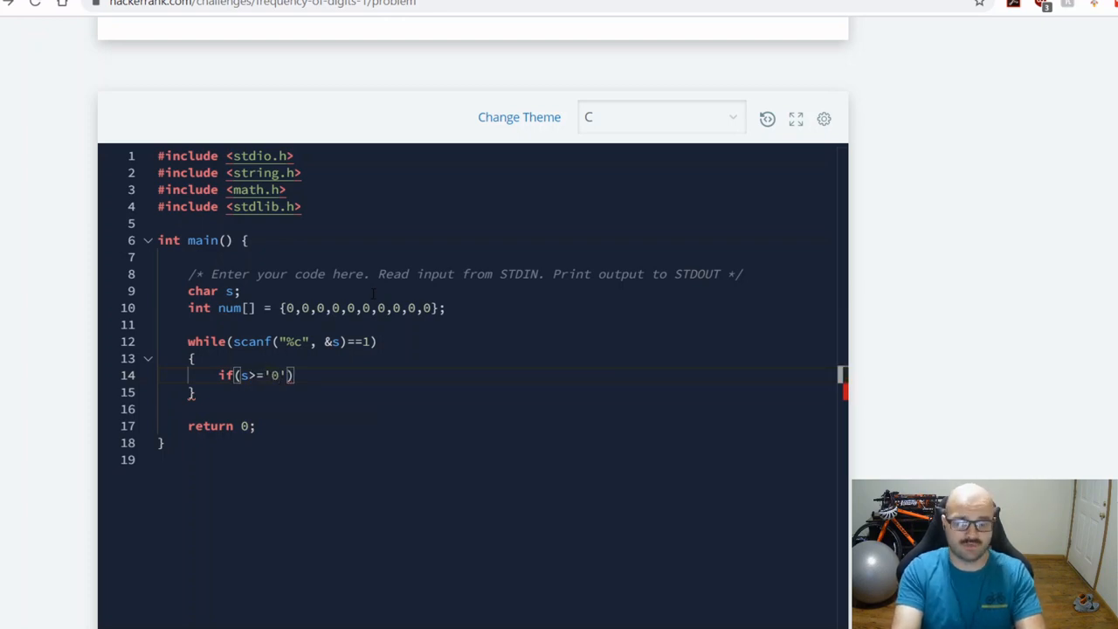
type("&& s<=")
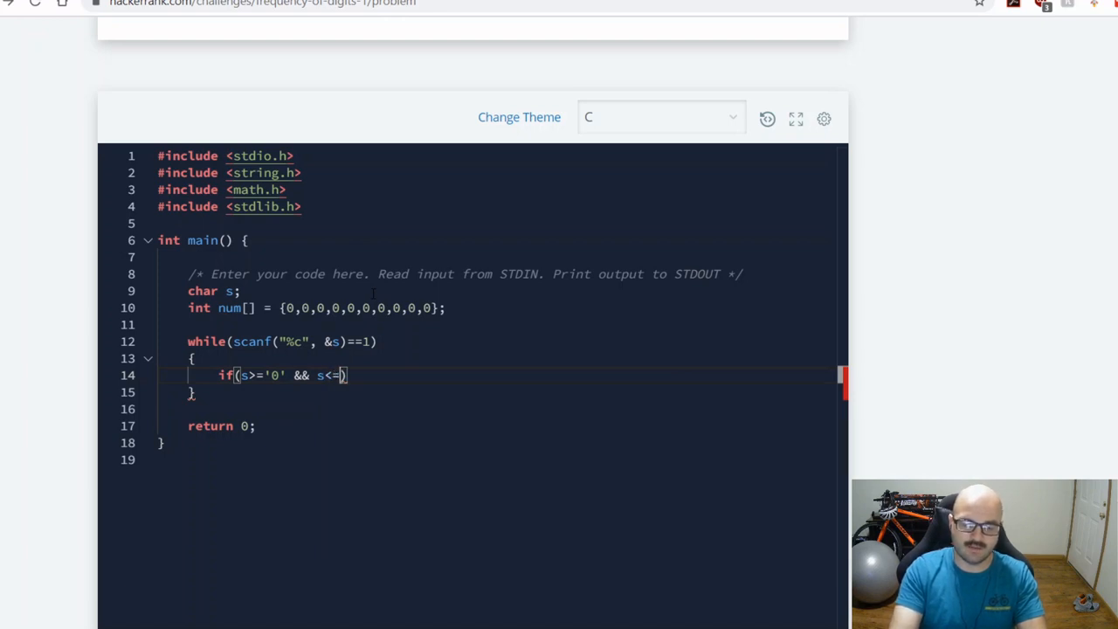
type("9'")
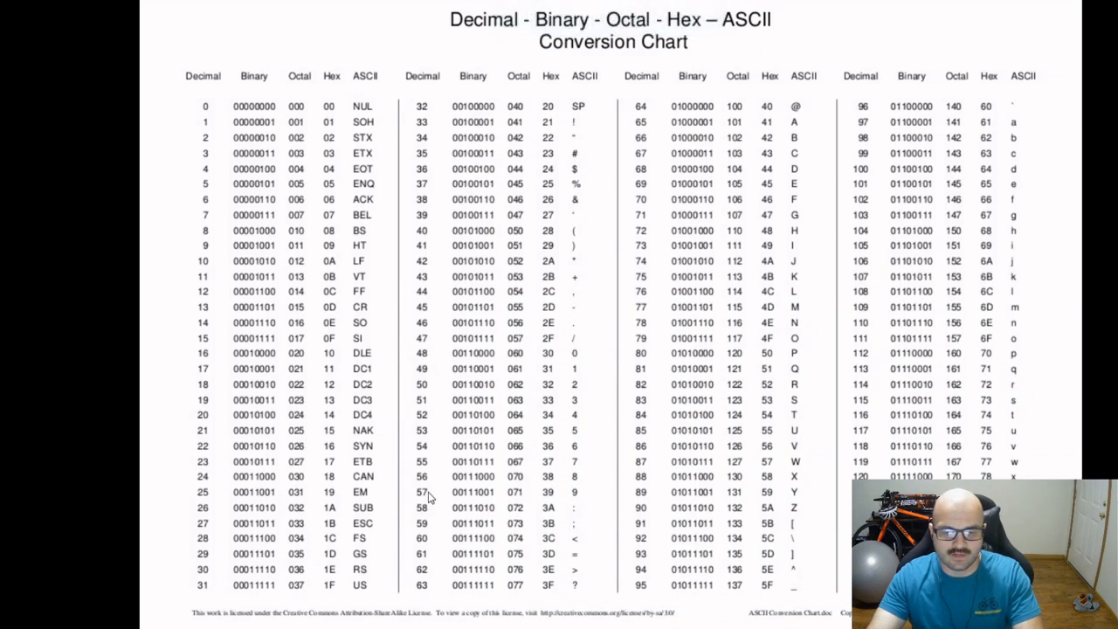
mouse_move(461, 528)
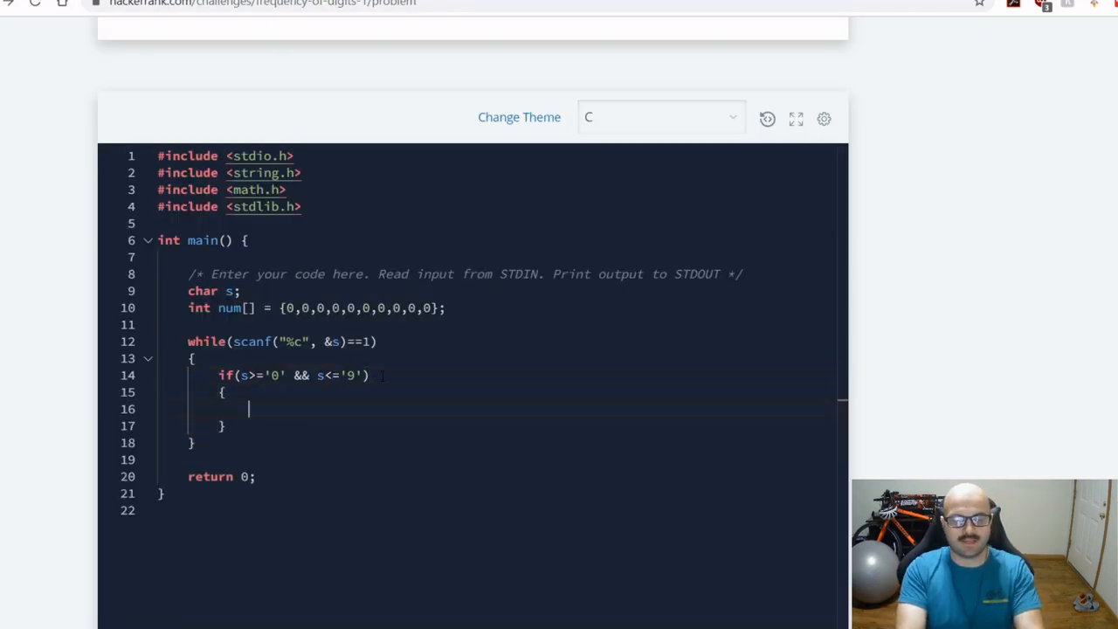
Count each digit with 'num[s-'0']++;' inside the if body.
type("nums")
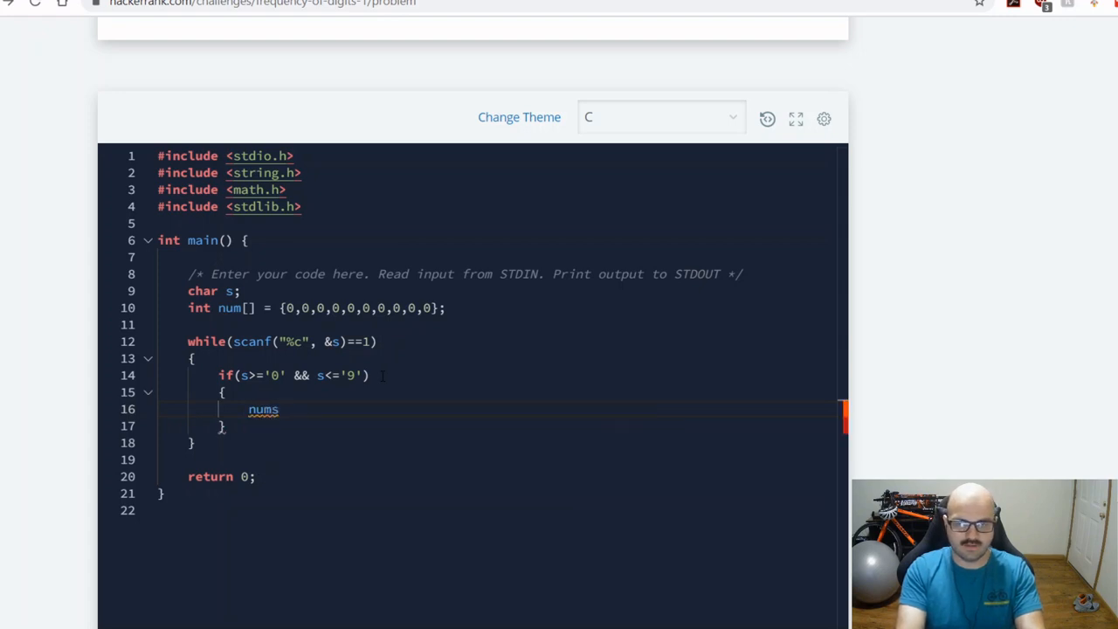
type("[]")
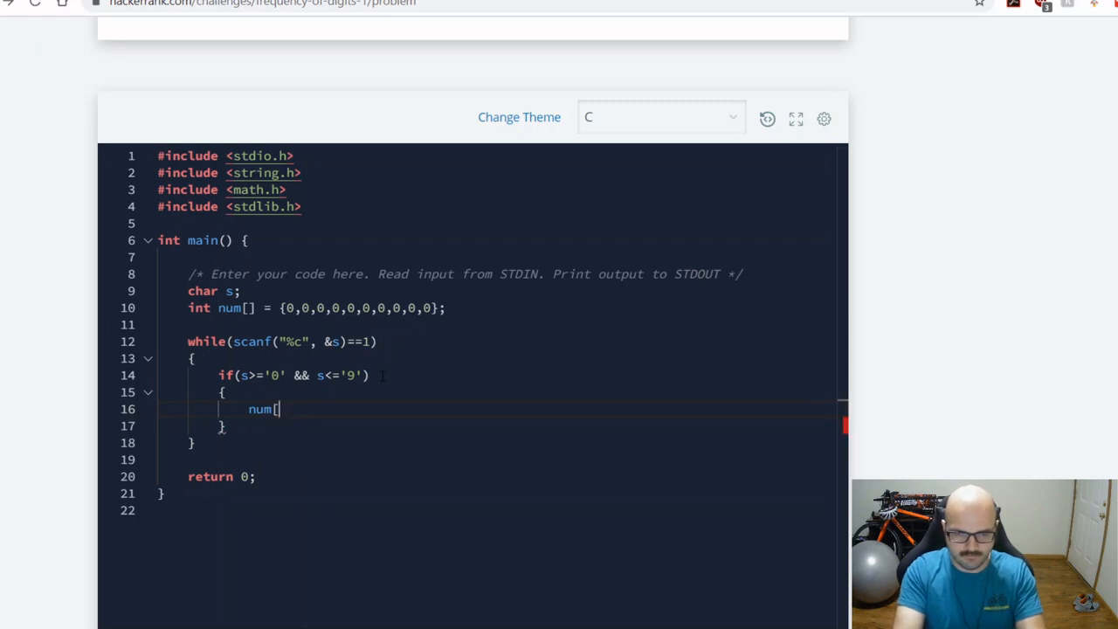
type("s")
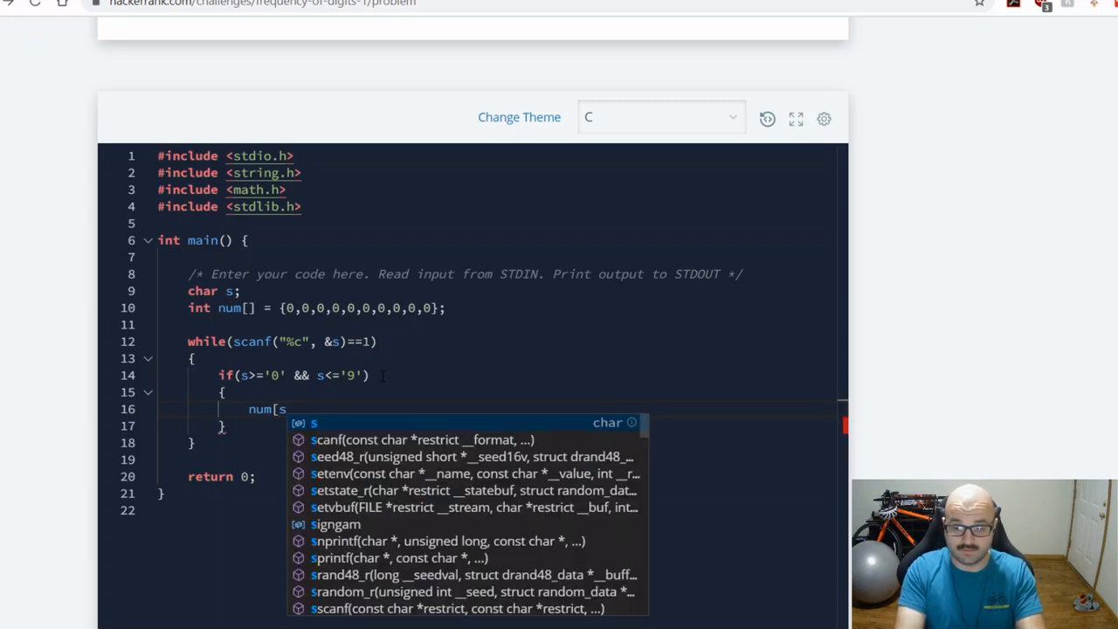
type("-'0")
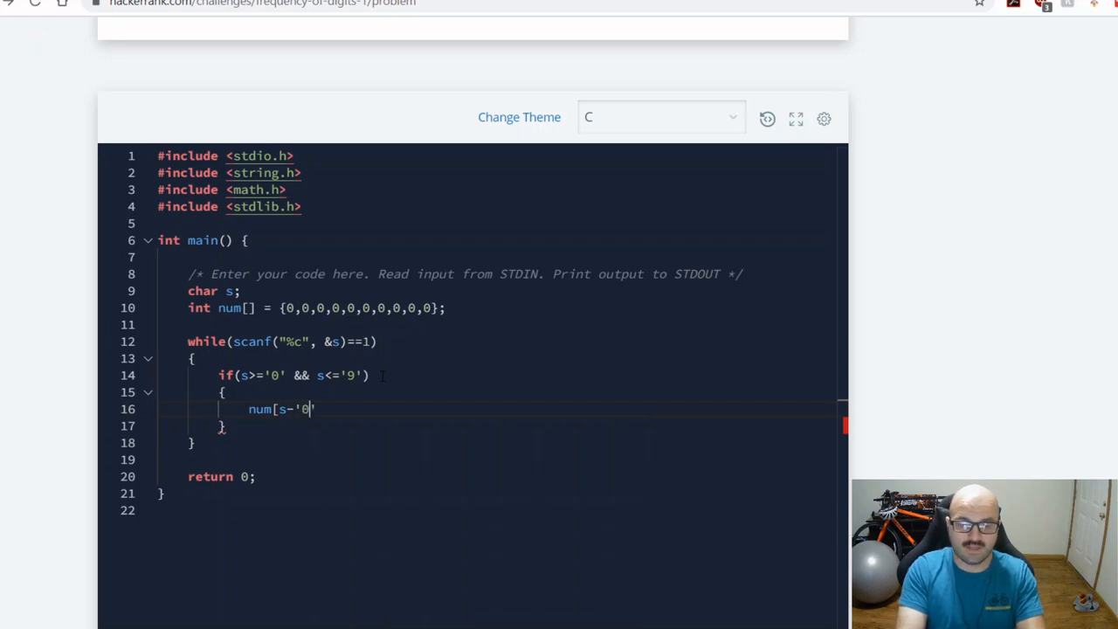
type("]")
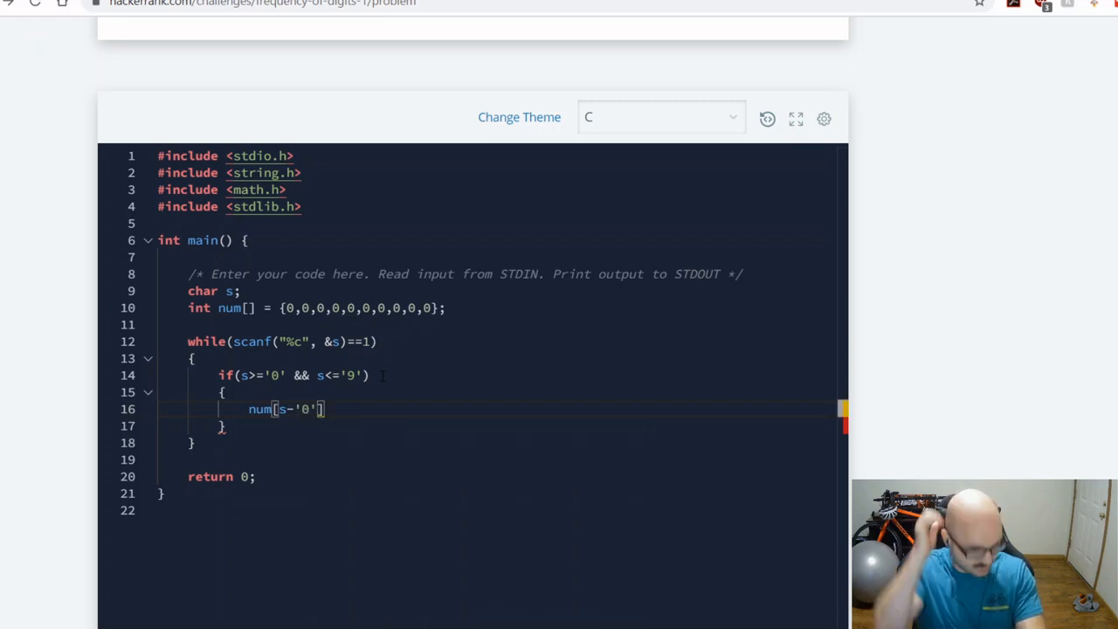
type("++")
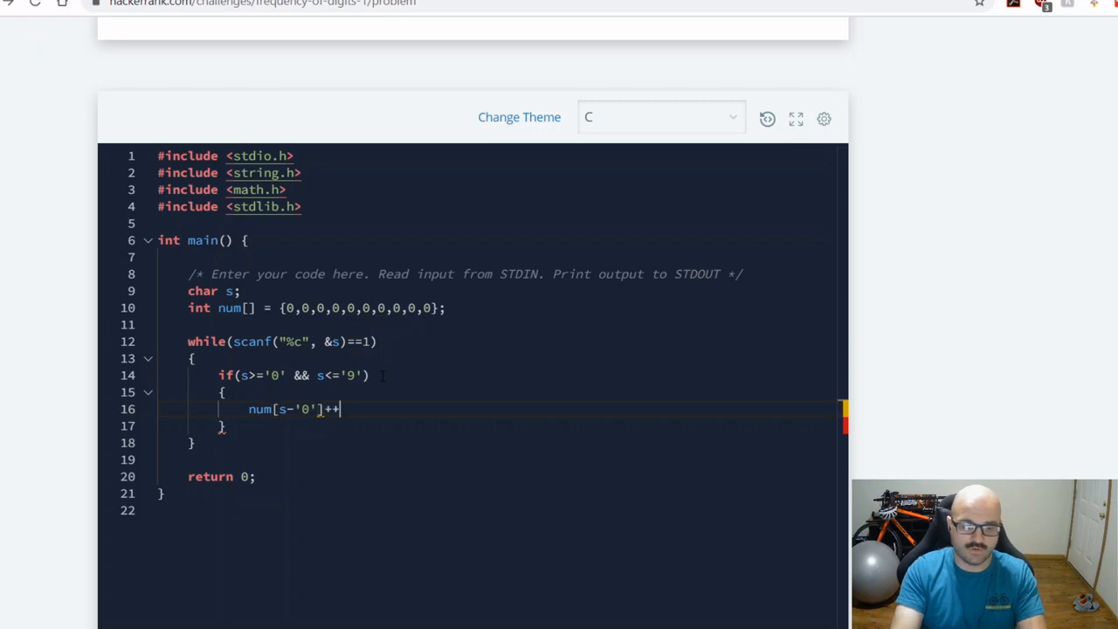
type("num")
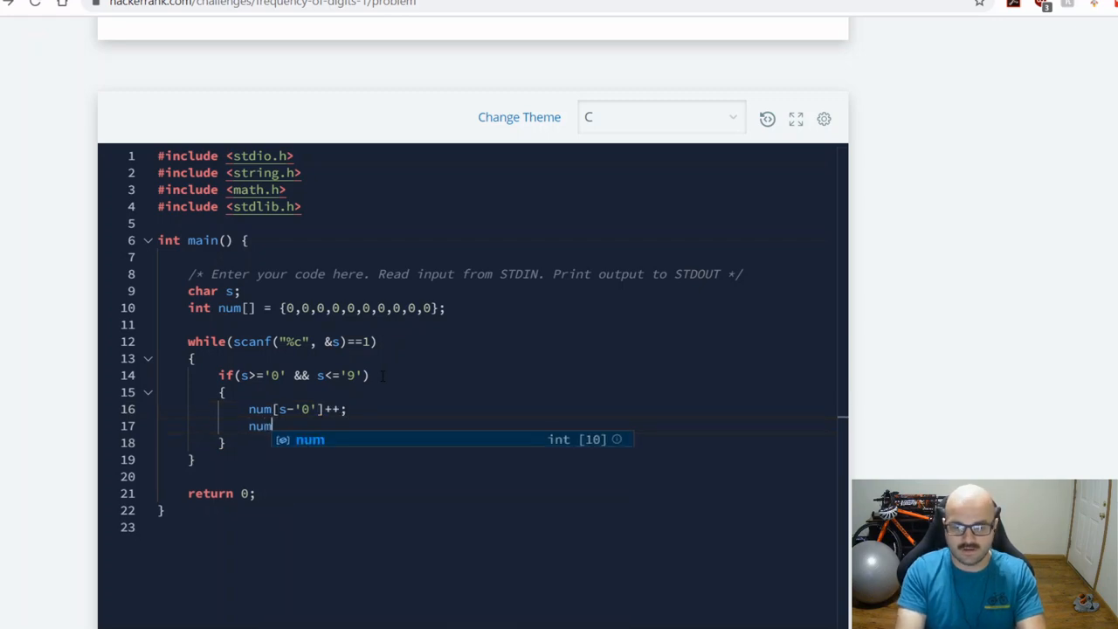
type("[s0]")
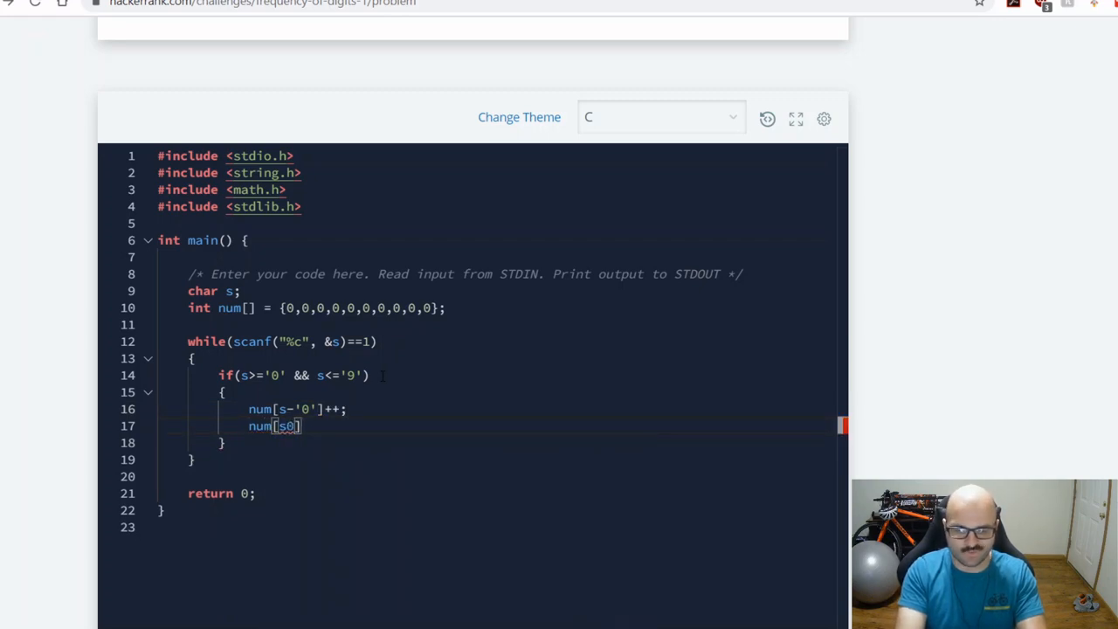
type("-48")
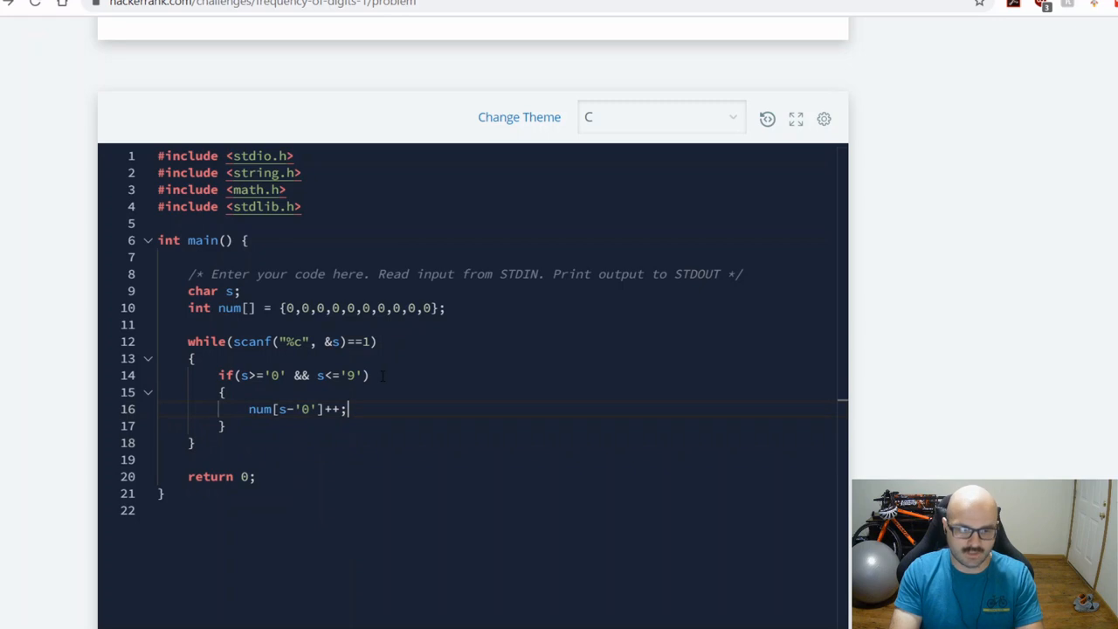
Add a debug 'printf("%c ", s-'0');' line above the counting statement.
key("enter")
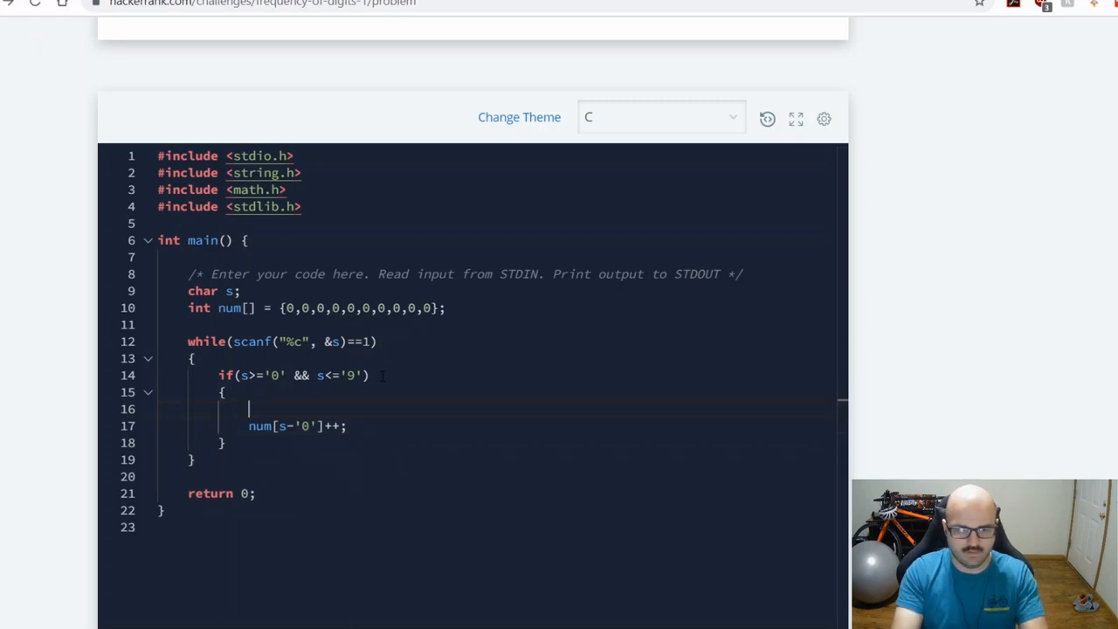
type("printf(\"\")")
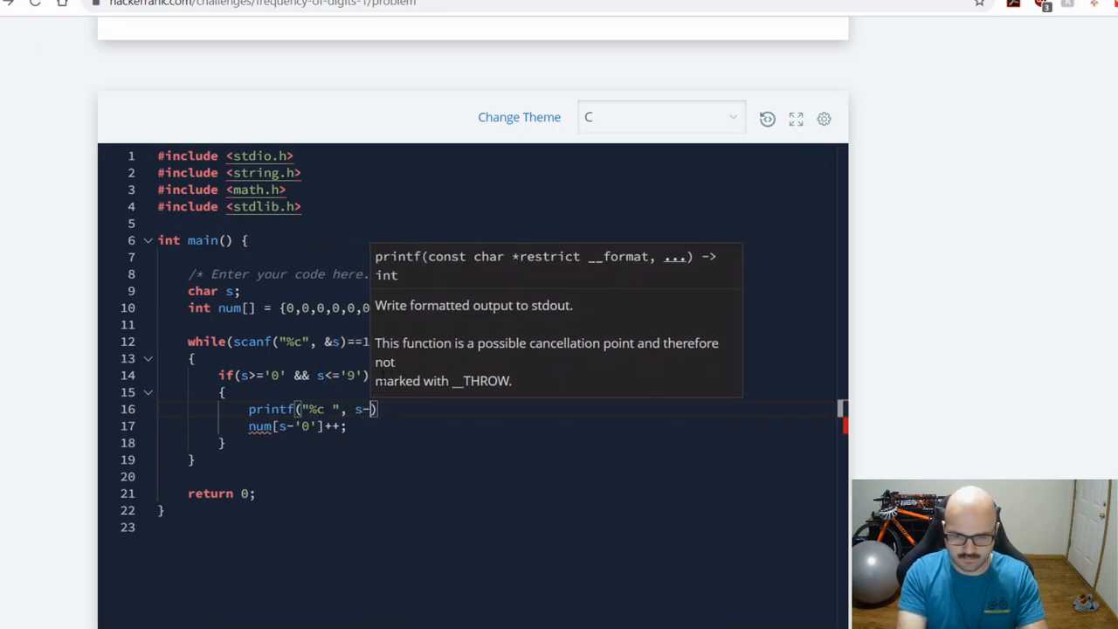
type("'0');")
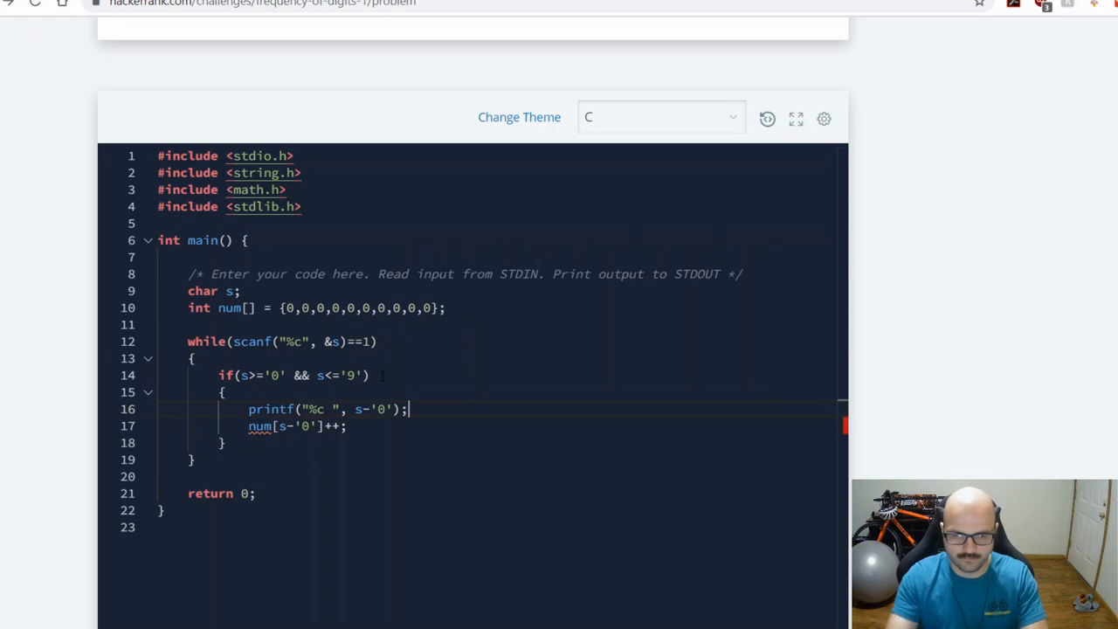
scroll("down", 3)
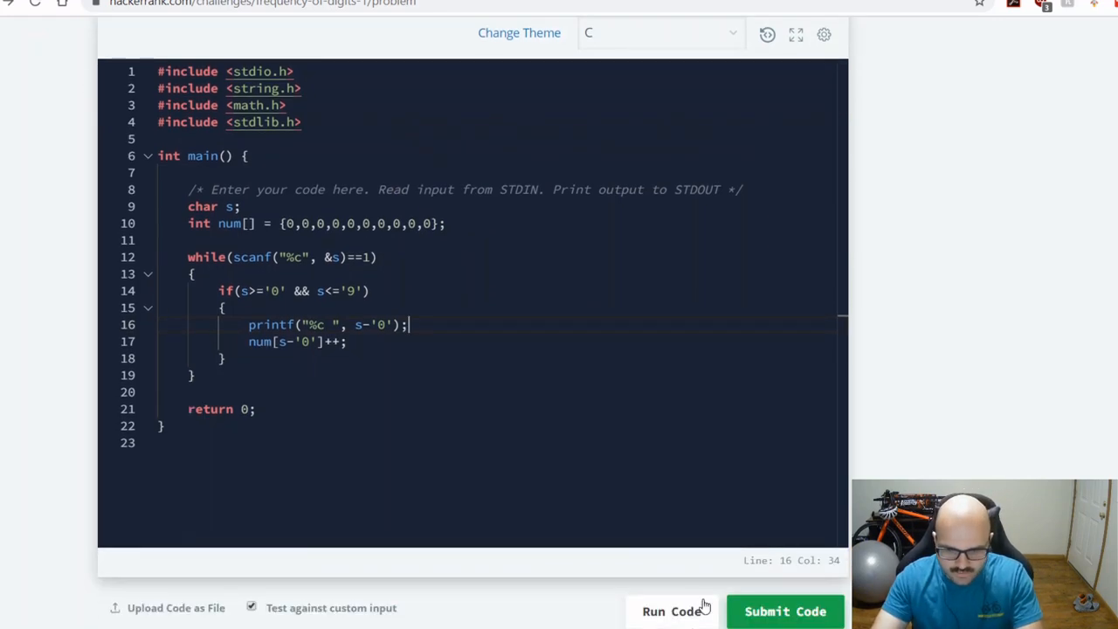
Run the code on the sample tests and review the Wrong Answer results.
left_click(671, 612)
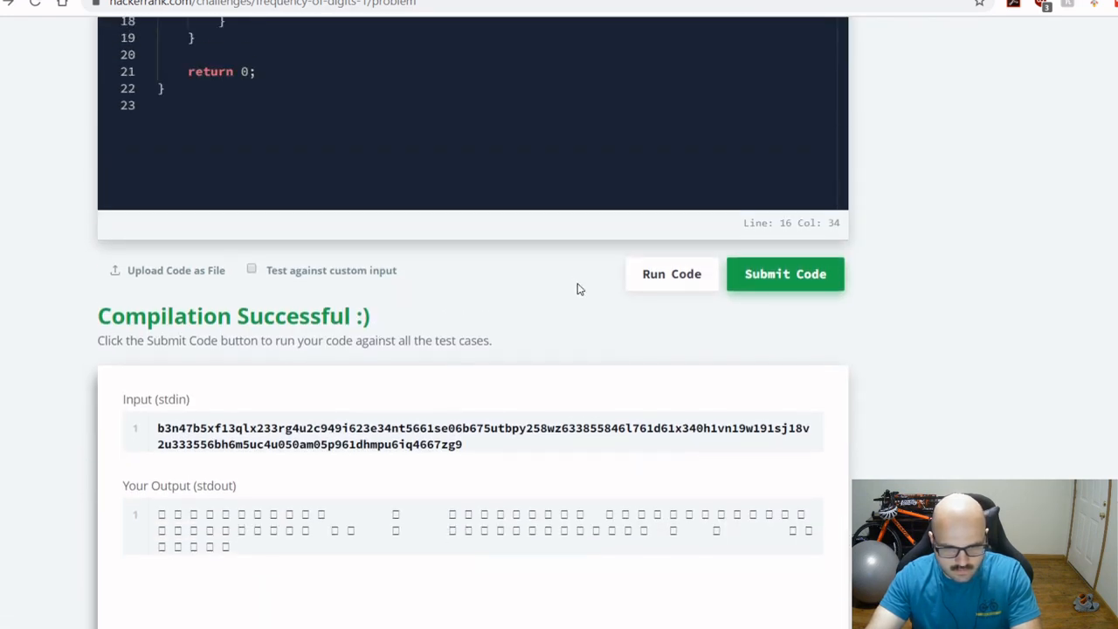
left_click(783, 273)
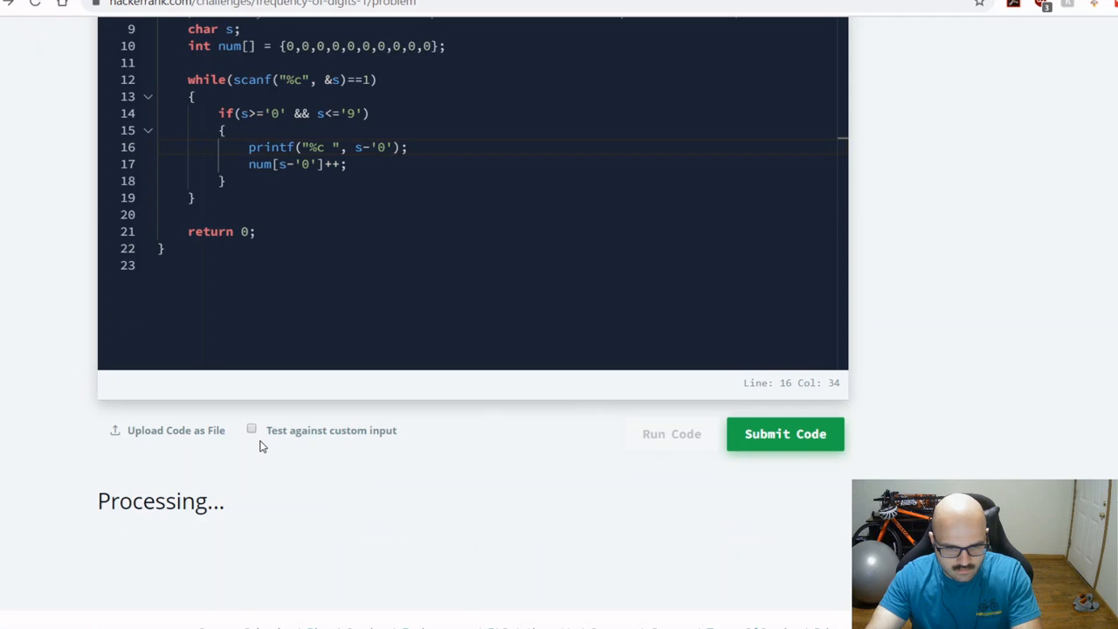
left_click(785, 433)
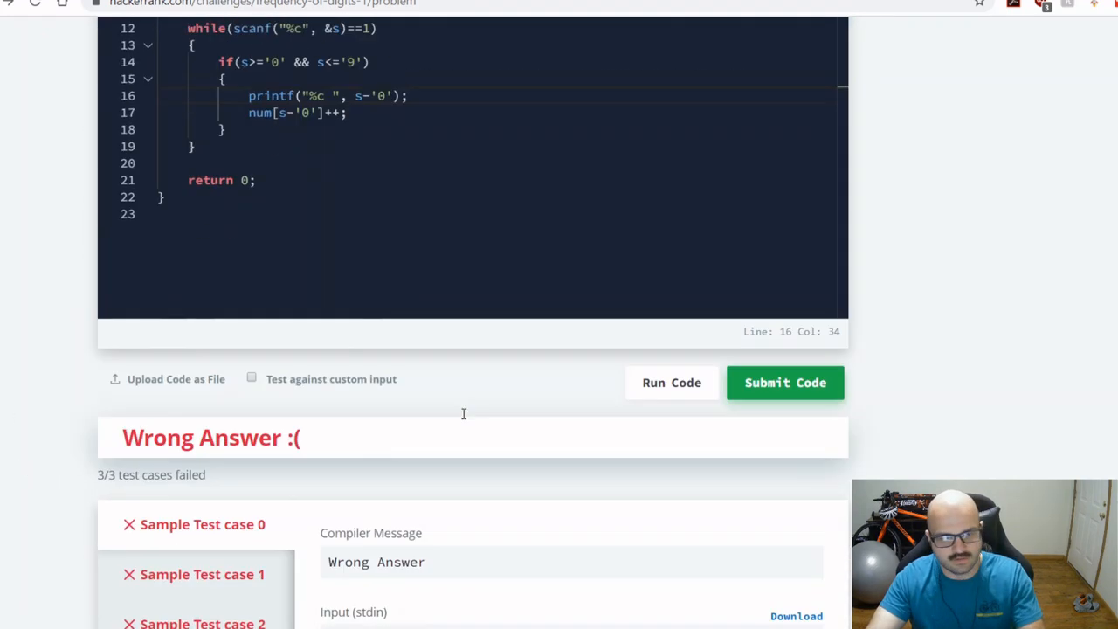
scroll("down", 3)
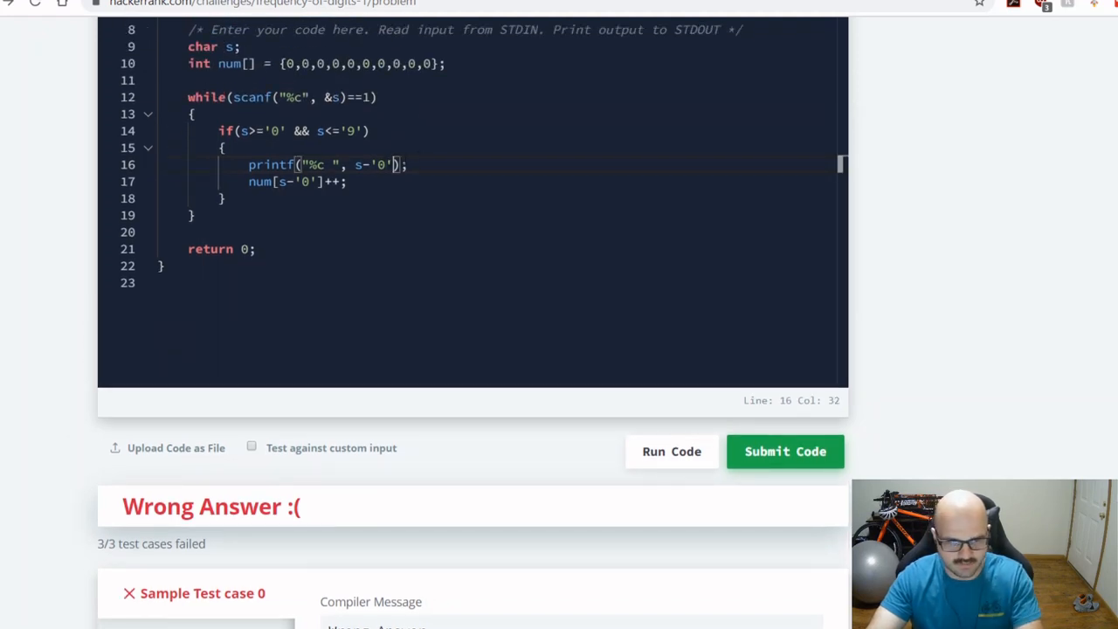
Change the debug printf to print s itself and rerun the samples.
key("BackSpace")
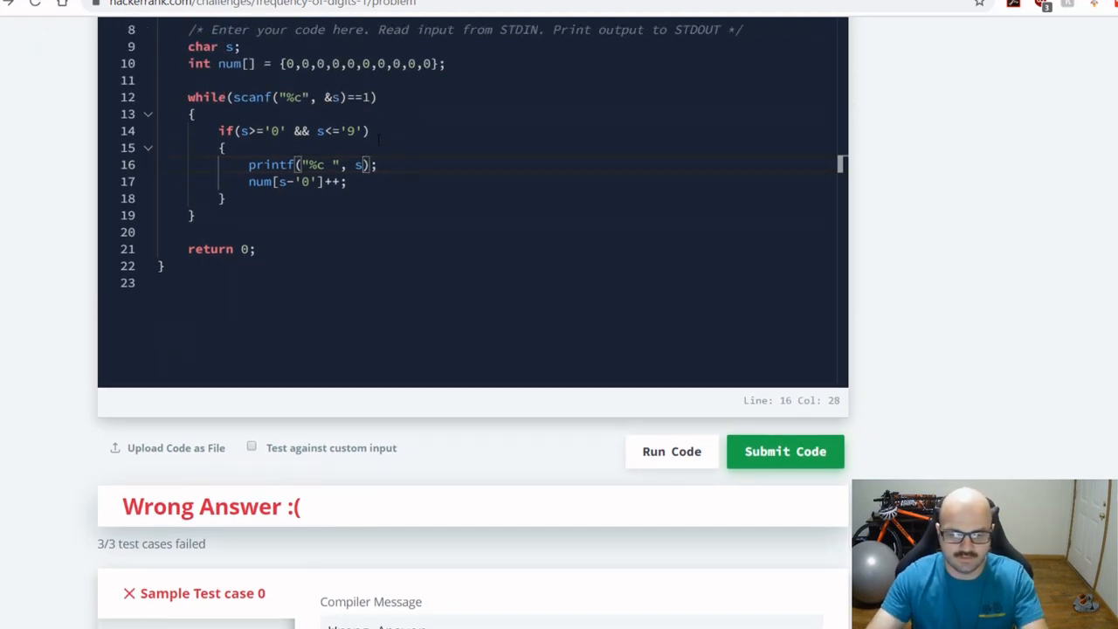
left_click(783, 451)
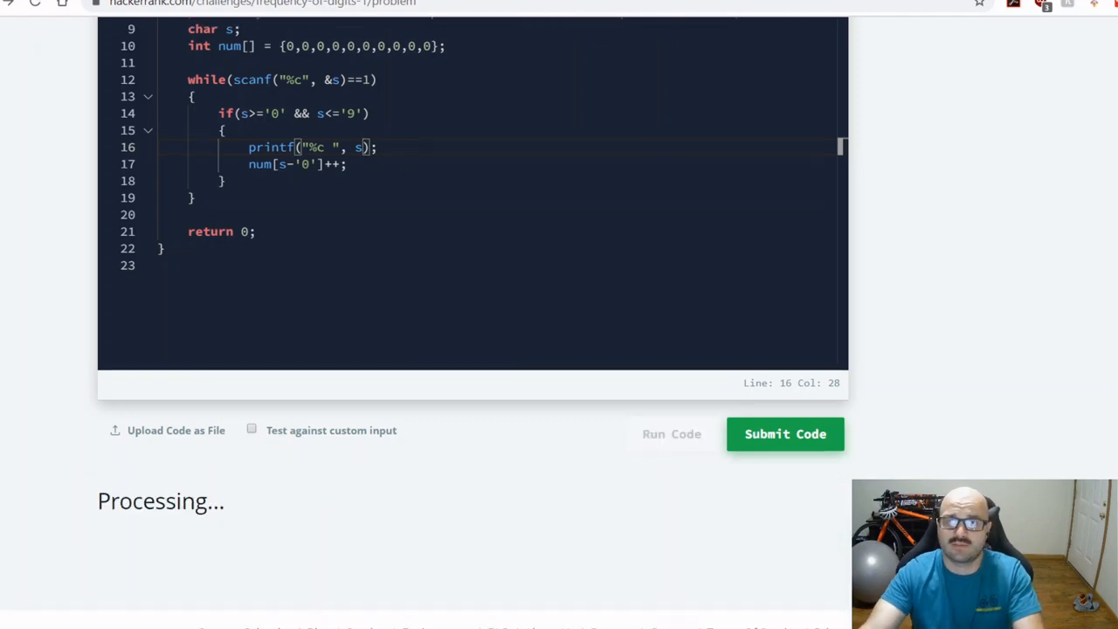
left_click(783, 433)
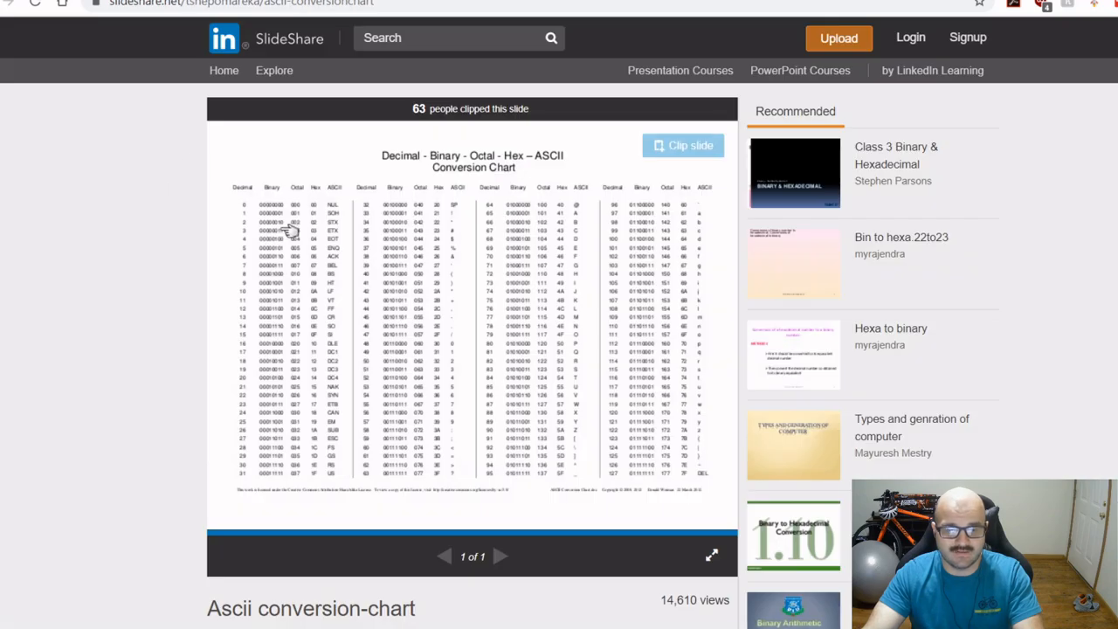
Switch from the SlideShare ASCII chart back to the HackerRank editor.
left_click(711, 555)
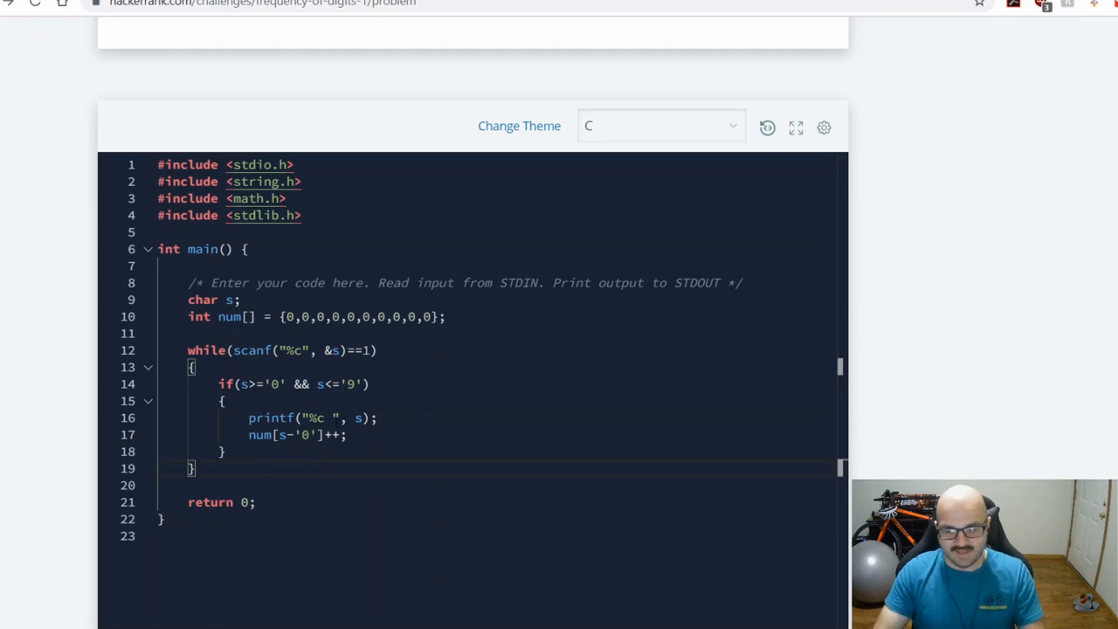
After the while loop, start 'for(int i=0; i<10; i++)' over the ten counts.
type("4")
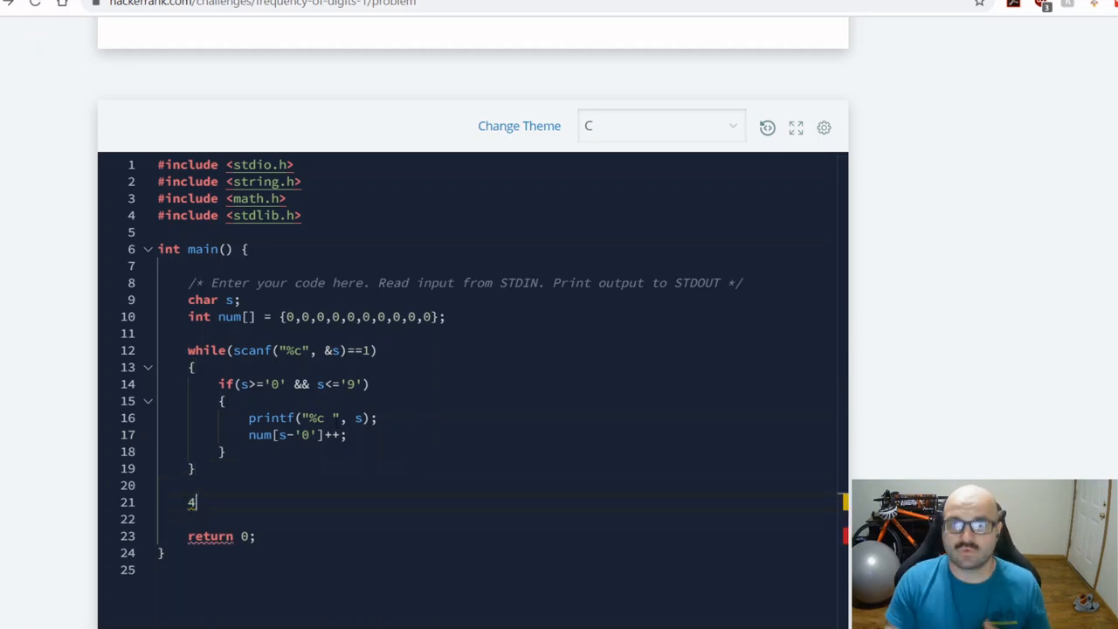
key("Backspace")
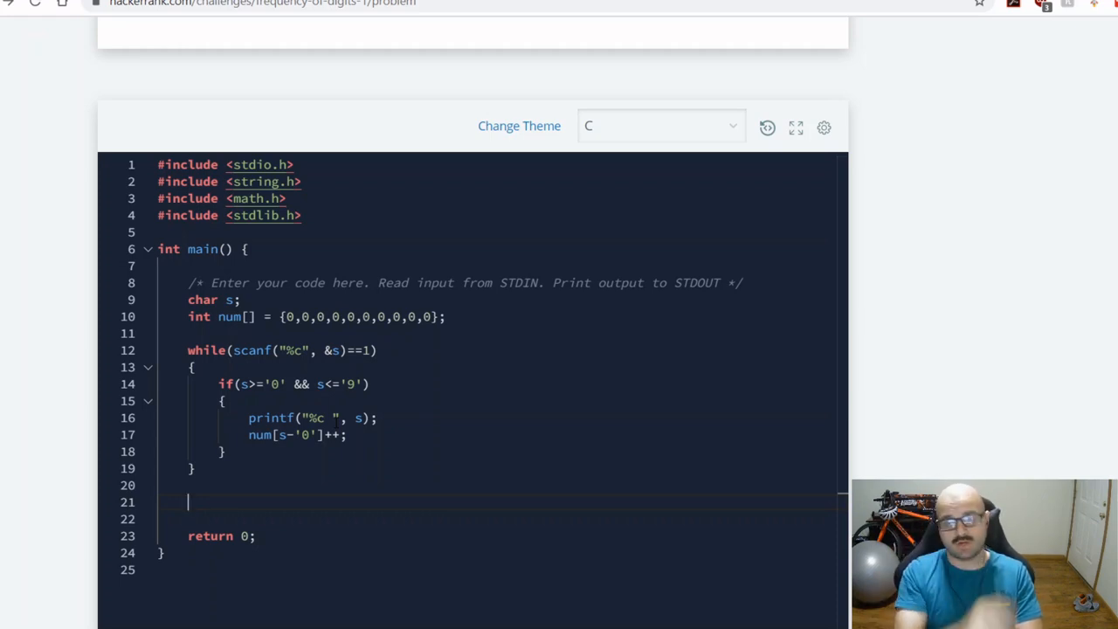
type("for(int )")
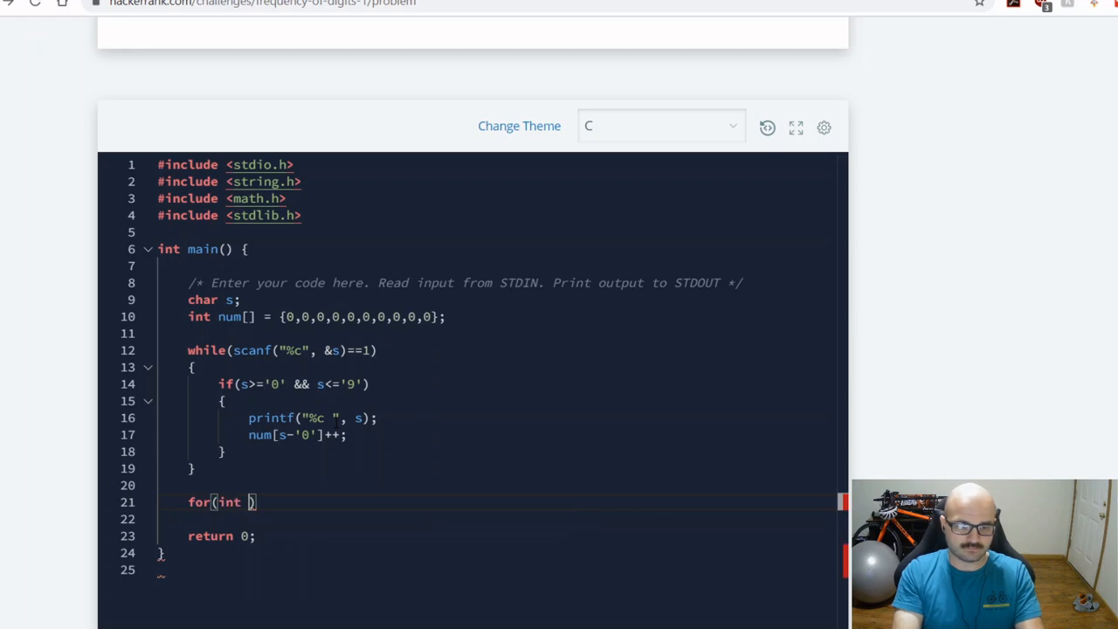
type("i=0; i<10; i++")
left_click(498, 519)
type("{")
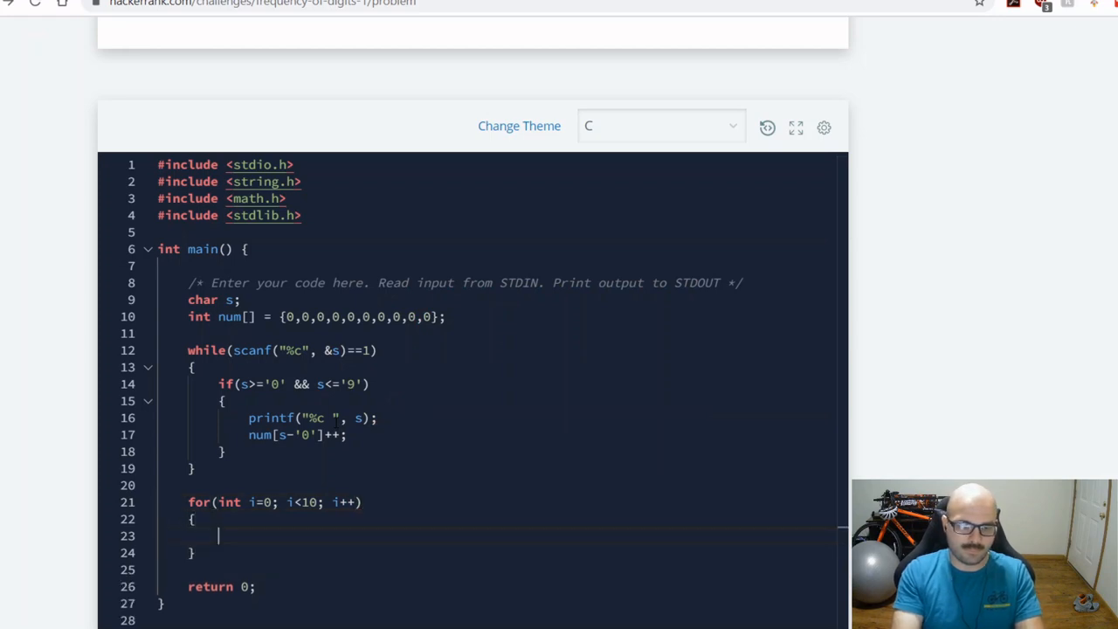
Print each count with 'printf("%d ", num[i]);' in the loop body.
type("printf(\"\")")
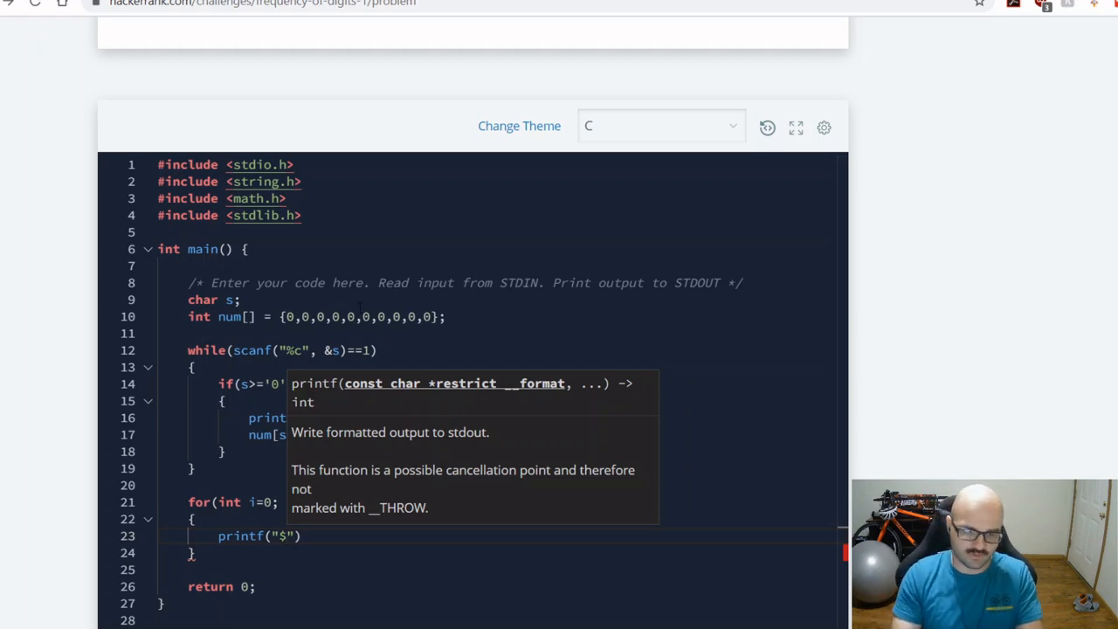
type("%d")
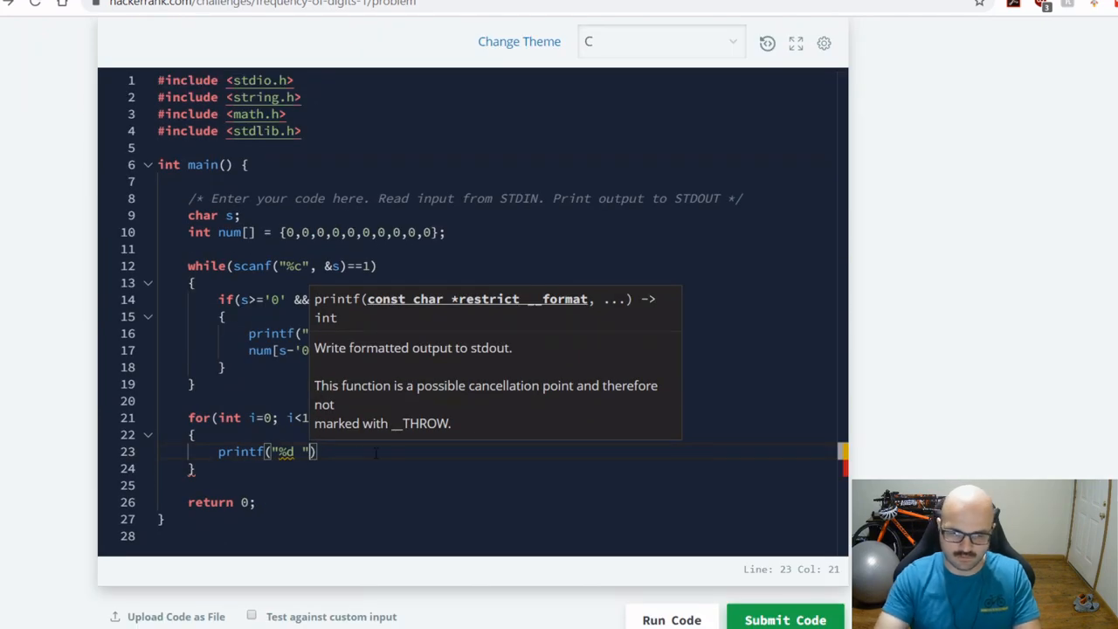
type("num")
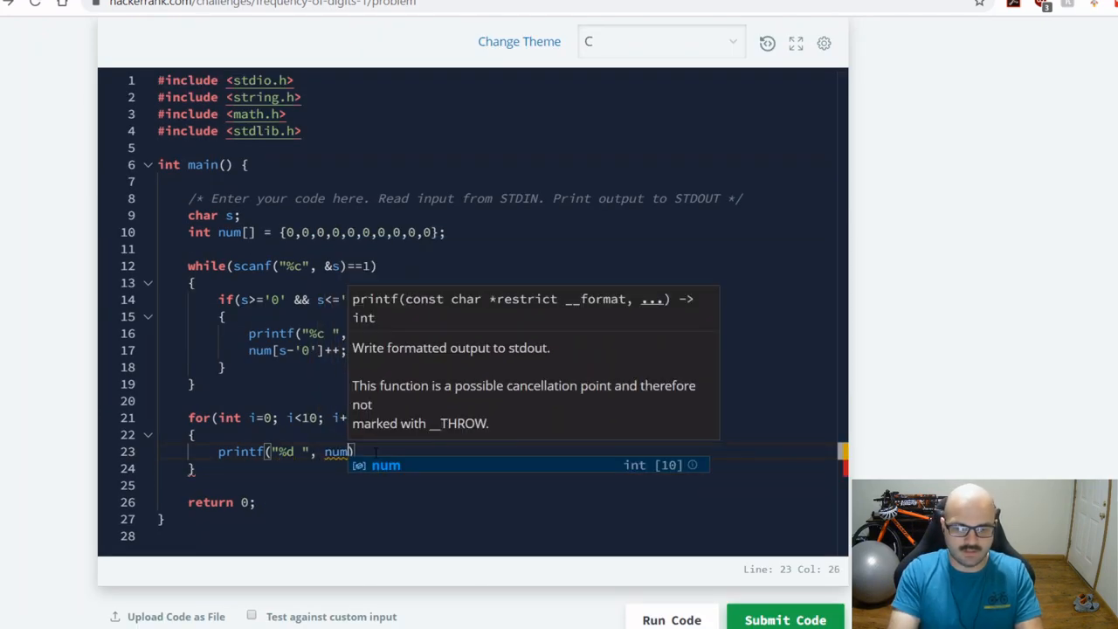
type("[i]);")
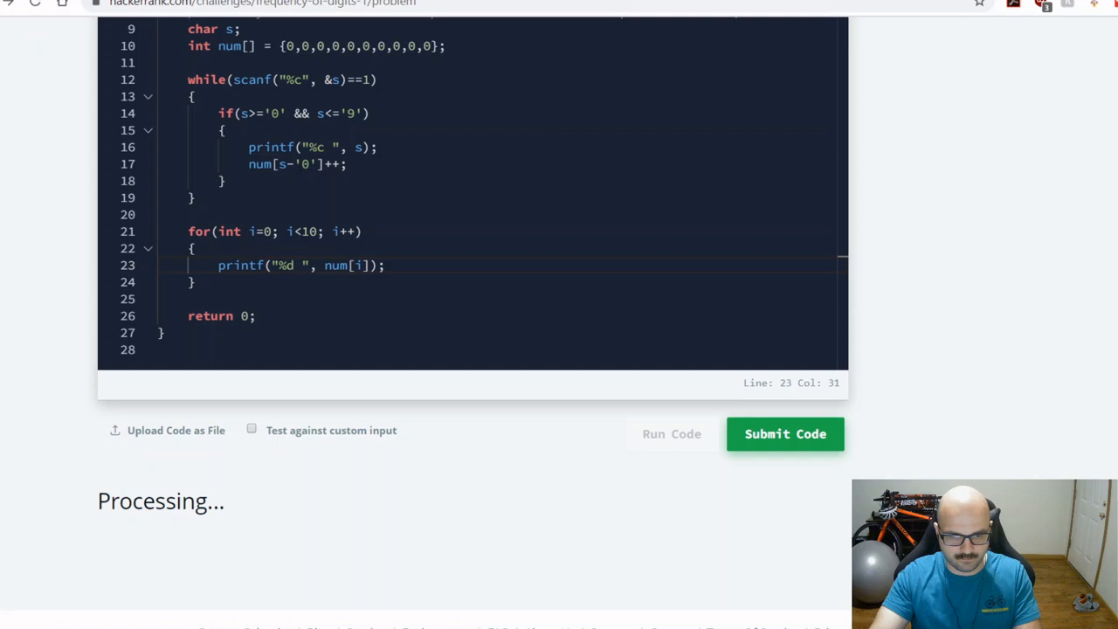
Delete the debug printf("%c ", s) line and rerun so only digit counts are output.
left_click(784, 434)
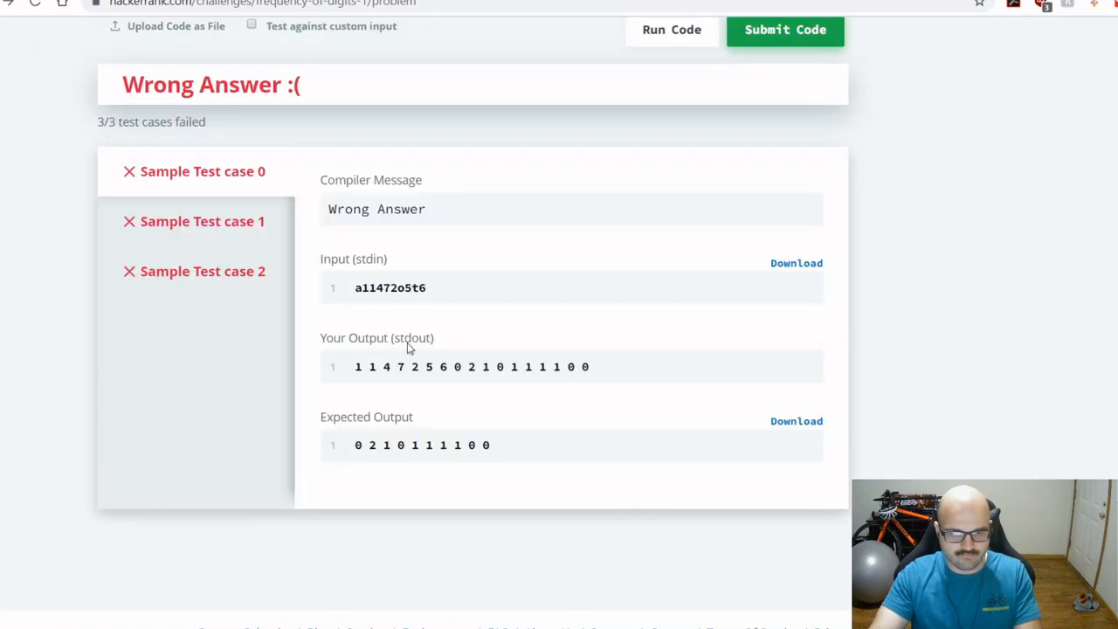
mouse_move(538, 388)
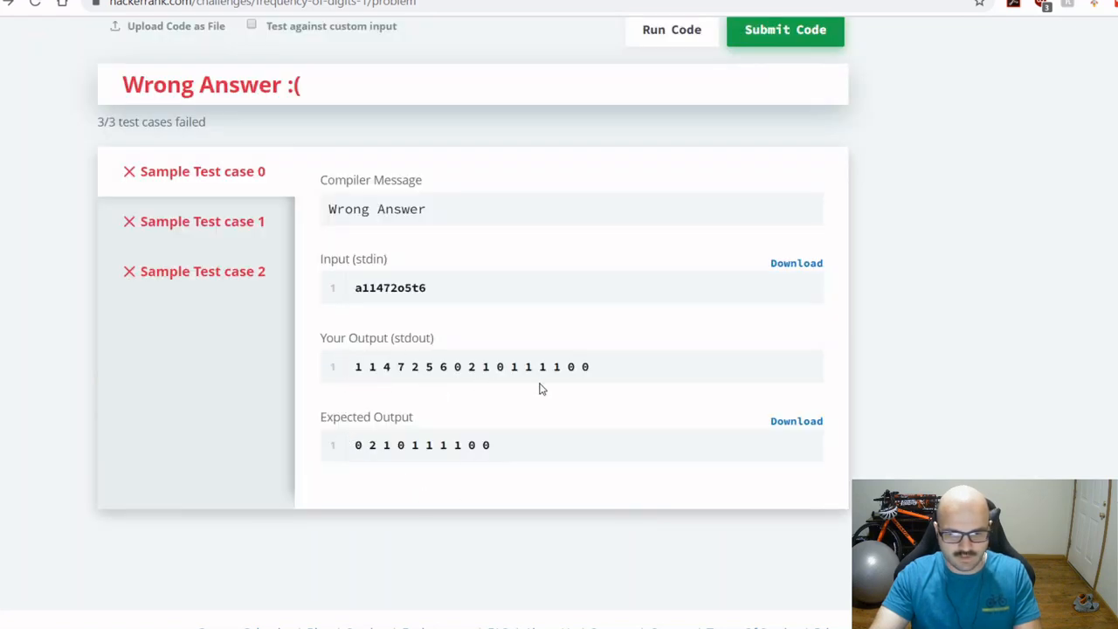
scroll("down", 3)
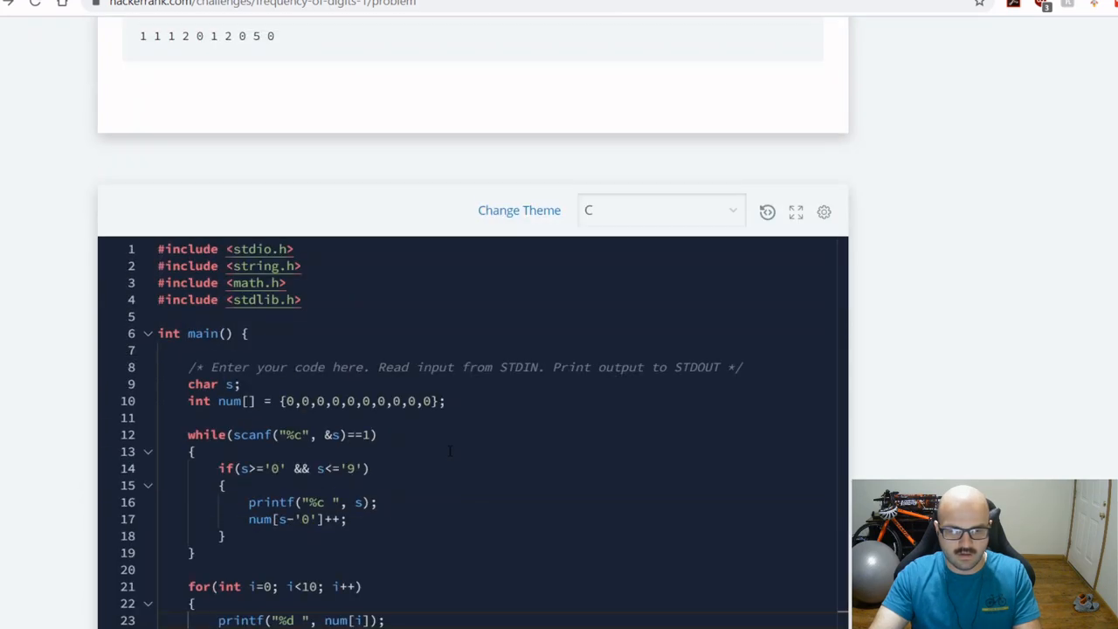
double_click(298, 503)
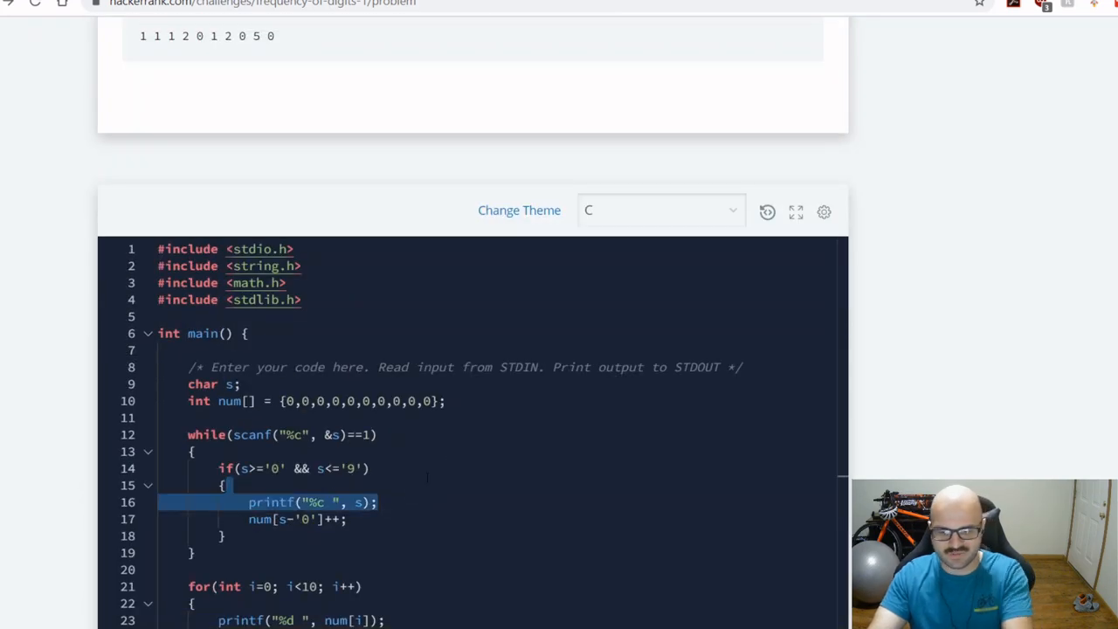
left_click(785, 433)
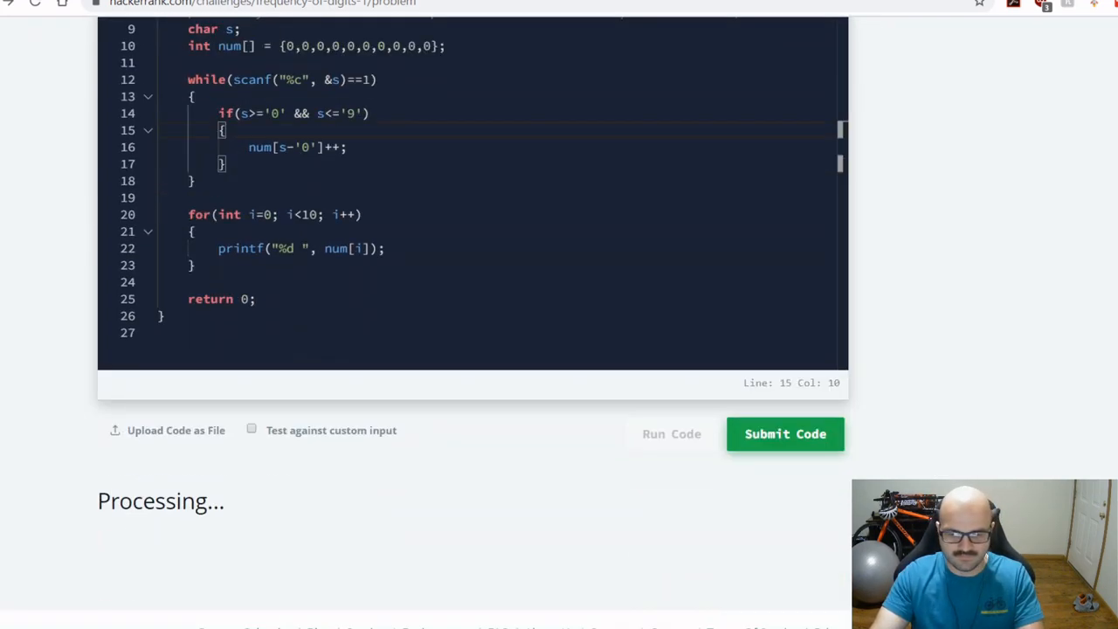
left_click(671, 433)
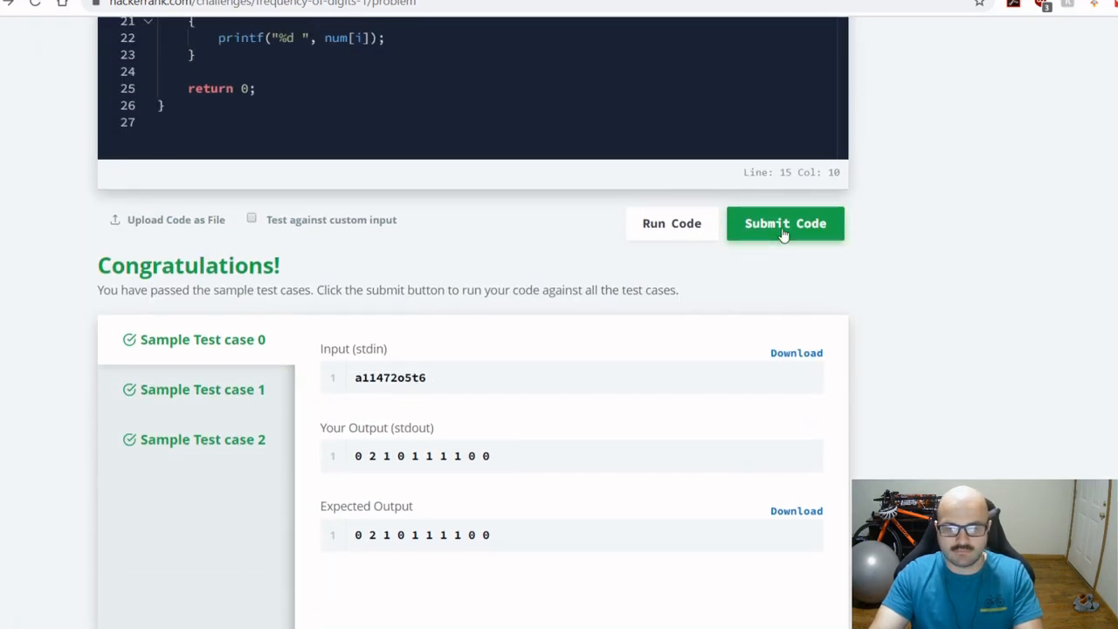
Submit the solution and view the per-test-case results reporting Success.
left_click(785, 224)
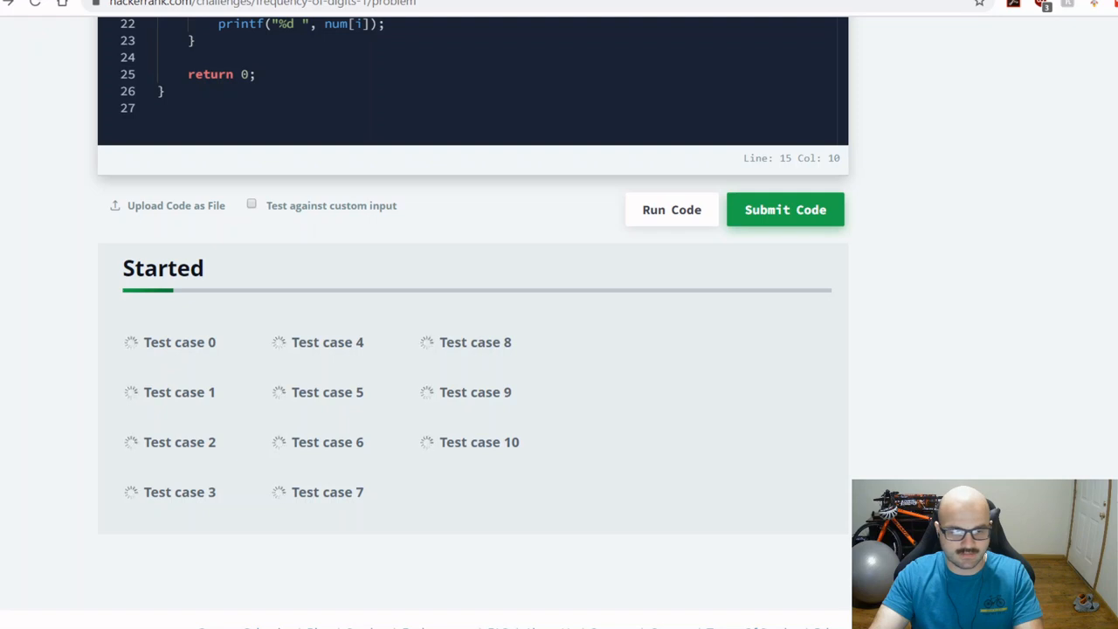
left_click(671, 210)
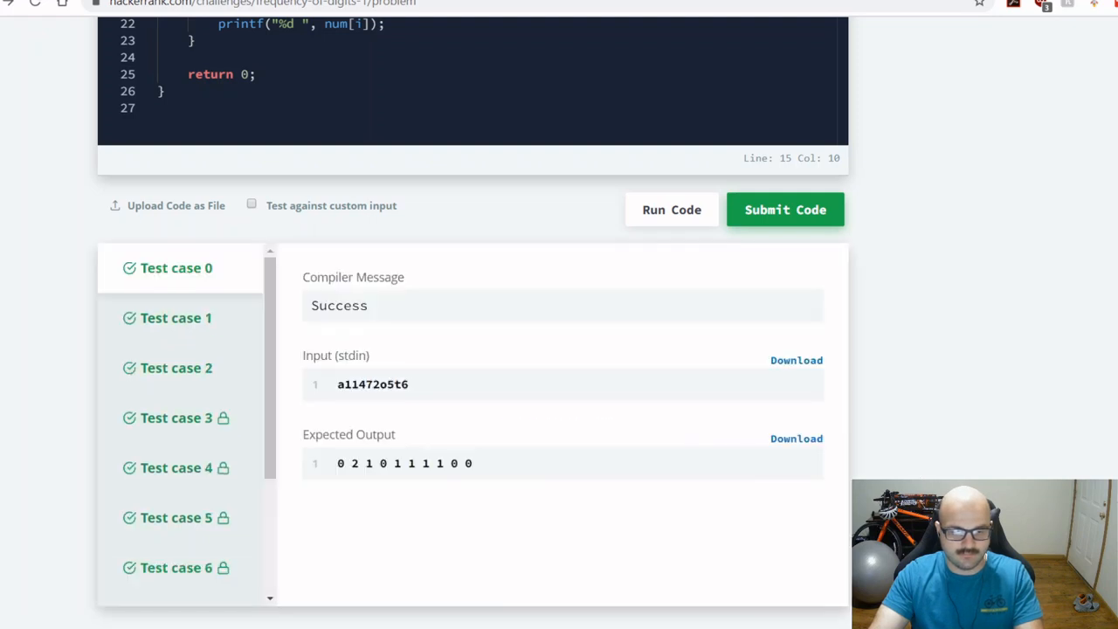
scroll("up", 3)
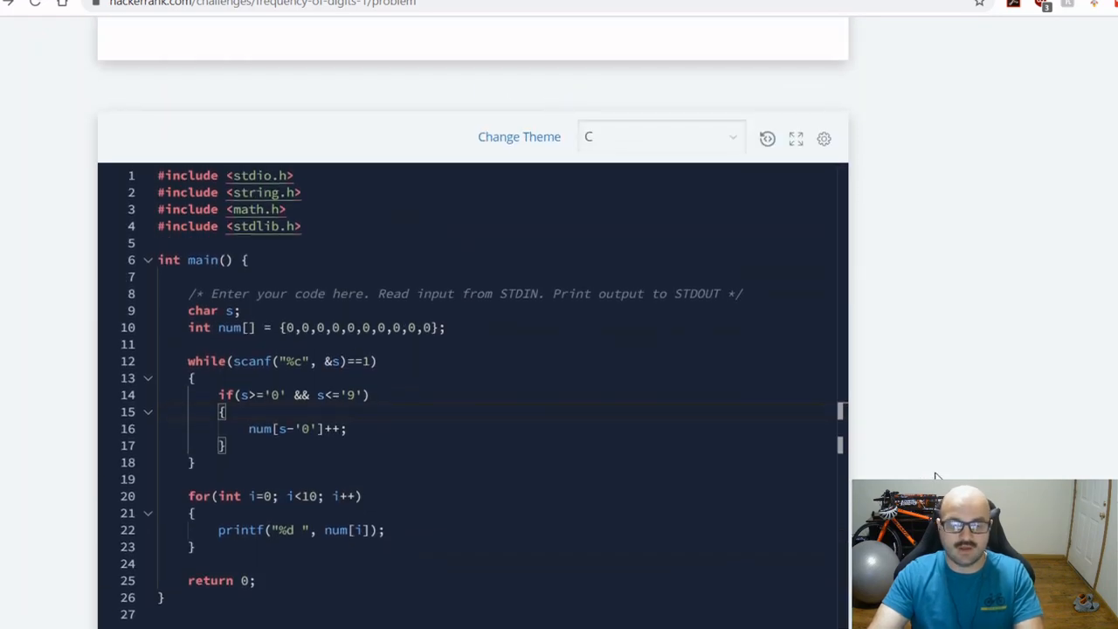